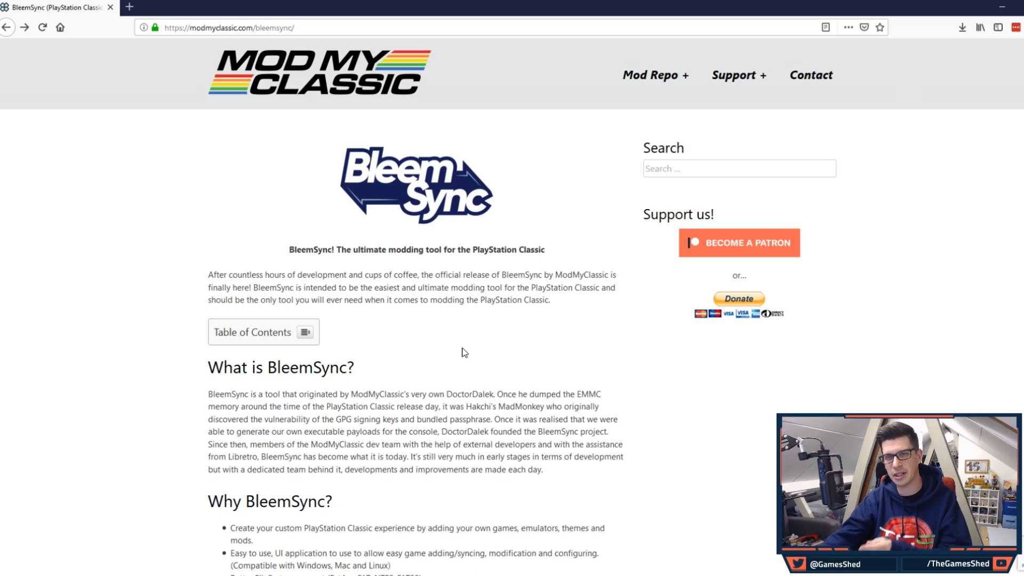
Step: Browse the BleemSync guide's fresh-install, migration and usage sections
scroll("down", 3)
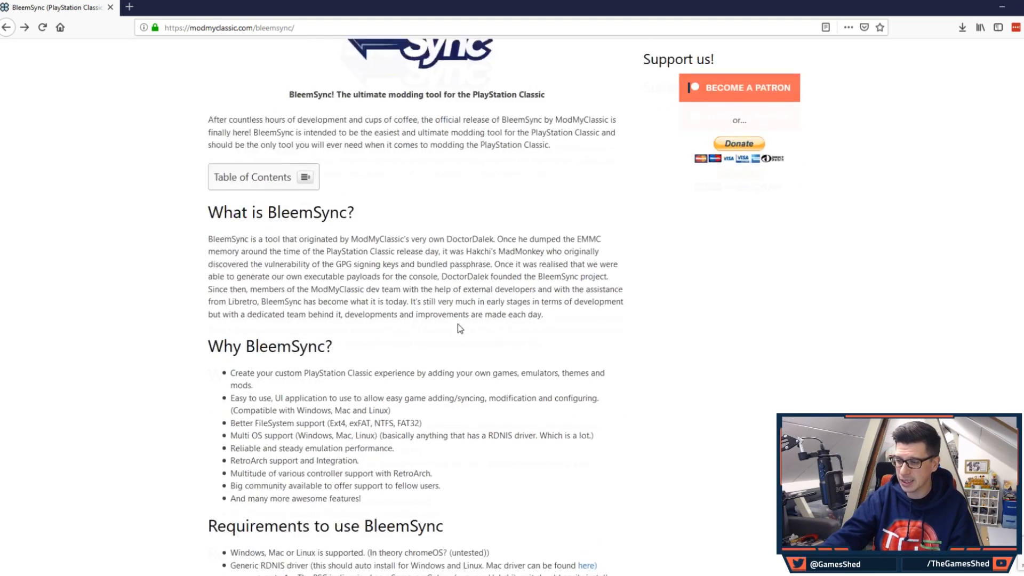
scroll("down", 3)
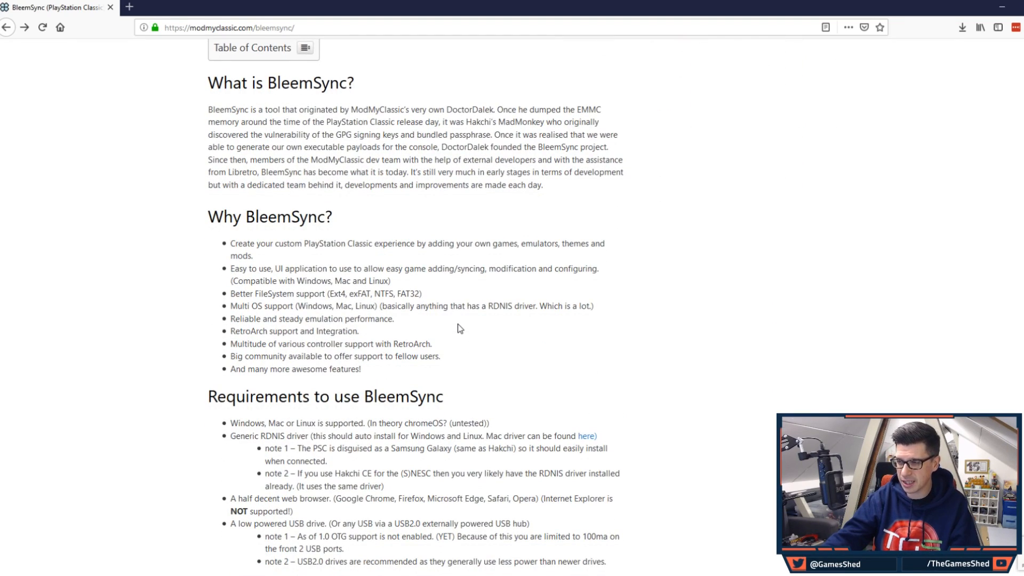
scroll("down", 3)
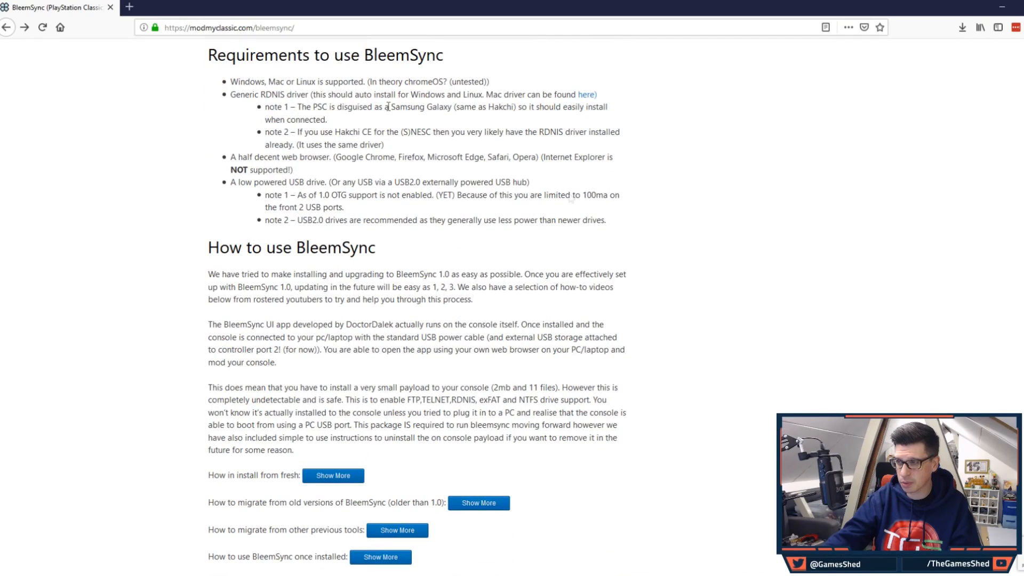
scroll("down", 3)
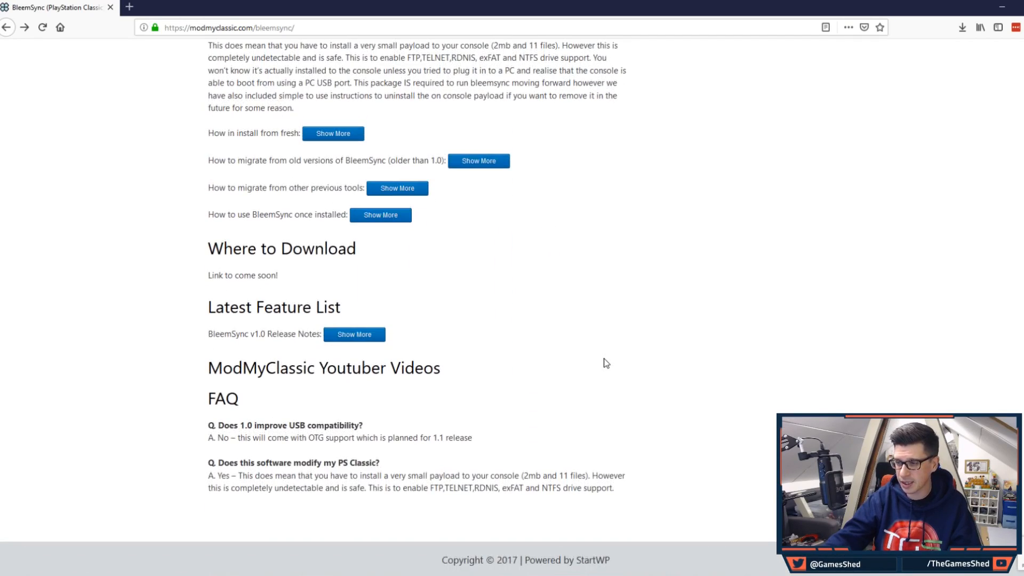
mouse_move(500, 395)
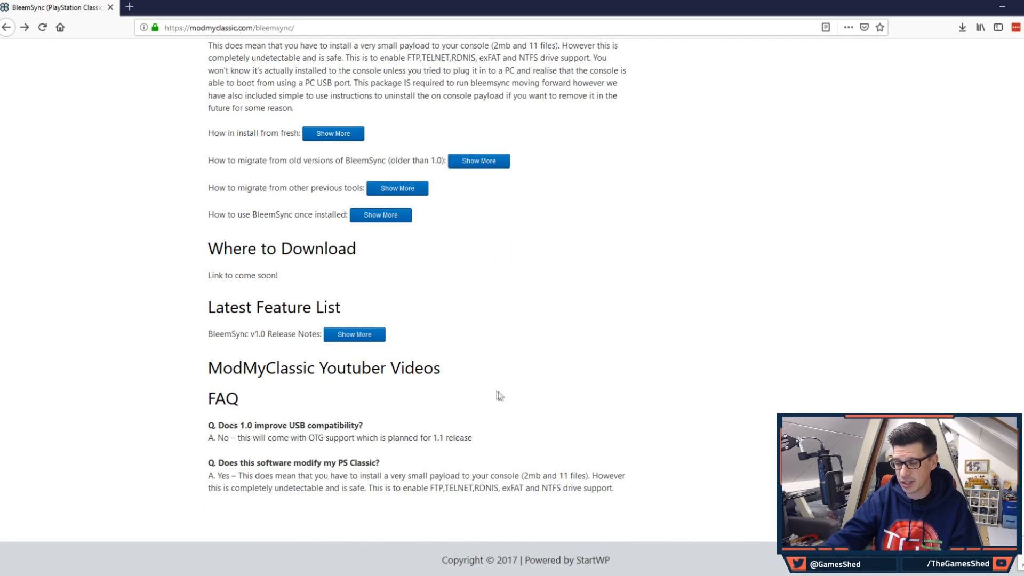
mouse_move(497, 395)
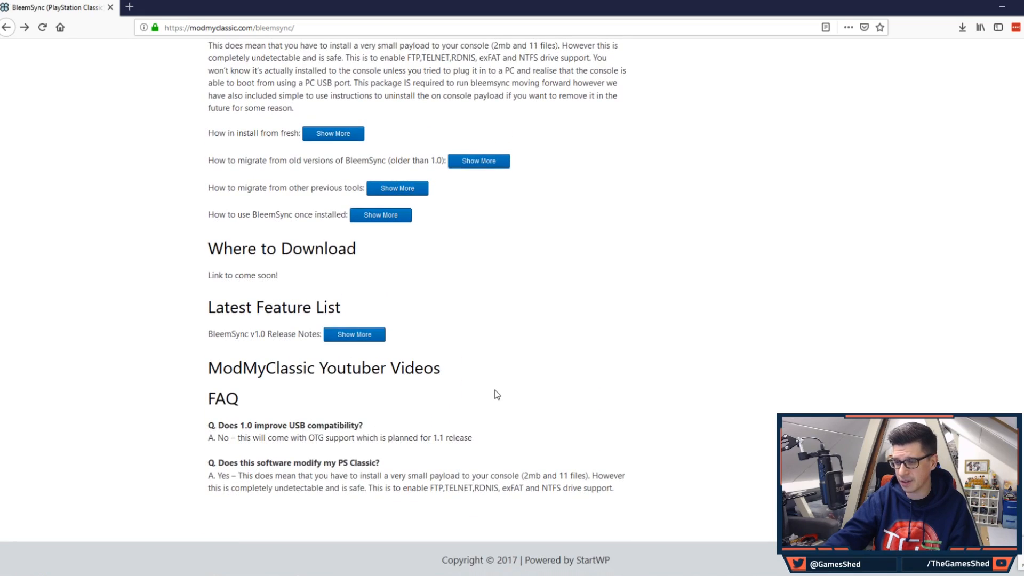
scroll("up", 3)
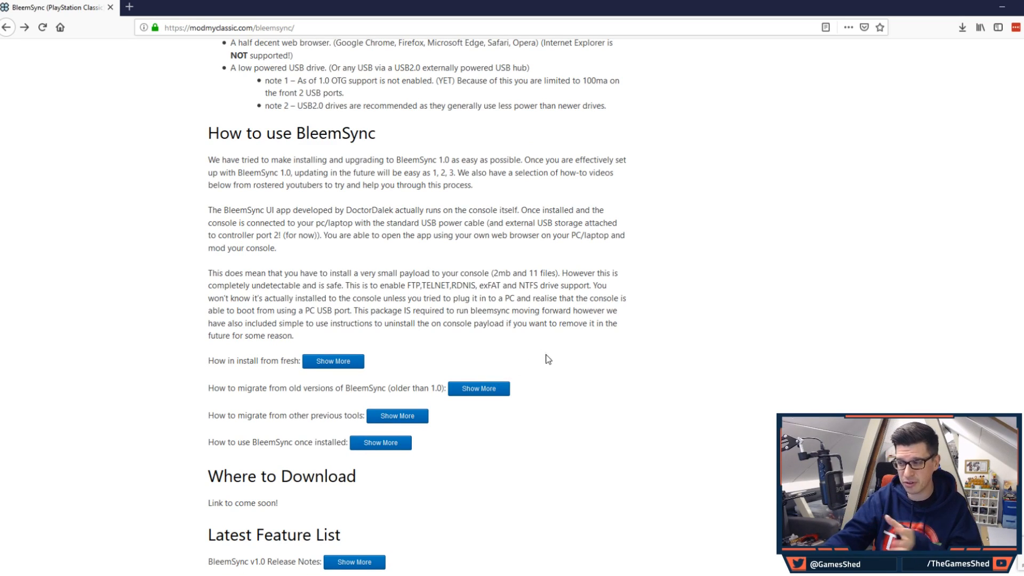
mouse_move(561, 364)
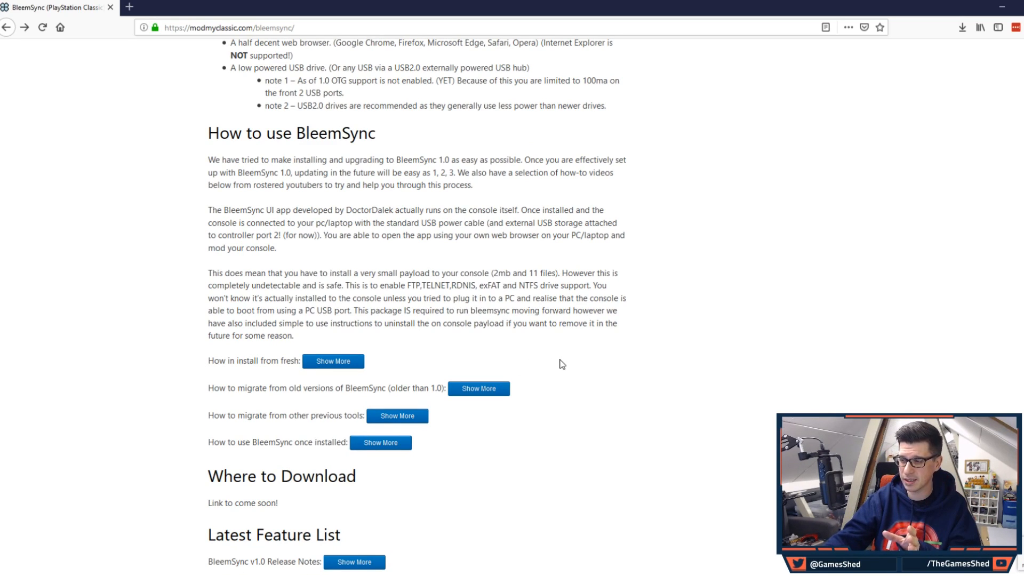
scroll("down", 3)
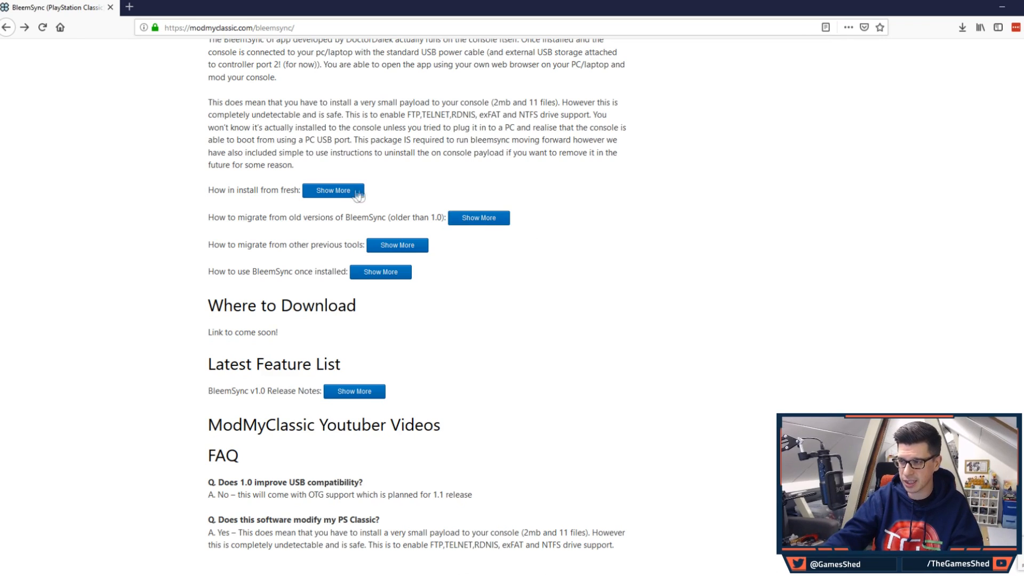
left_click(333, 190)
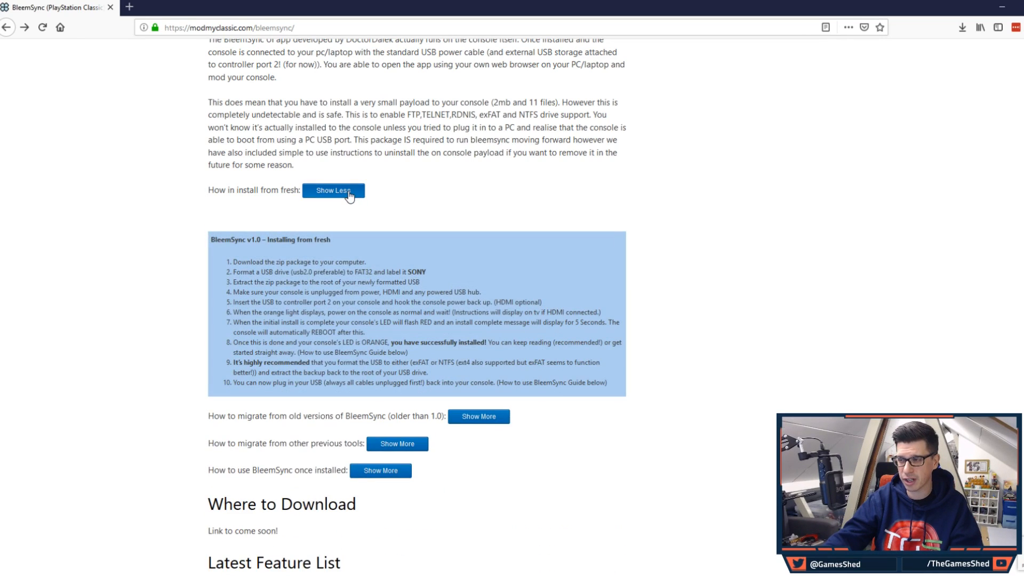
left_click(333, 190)
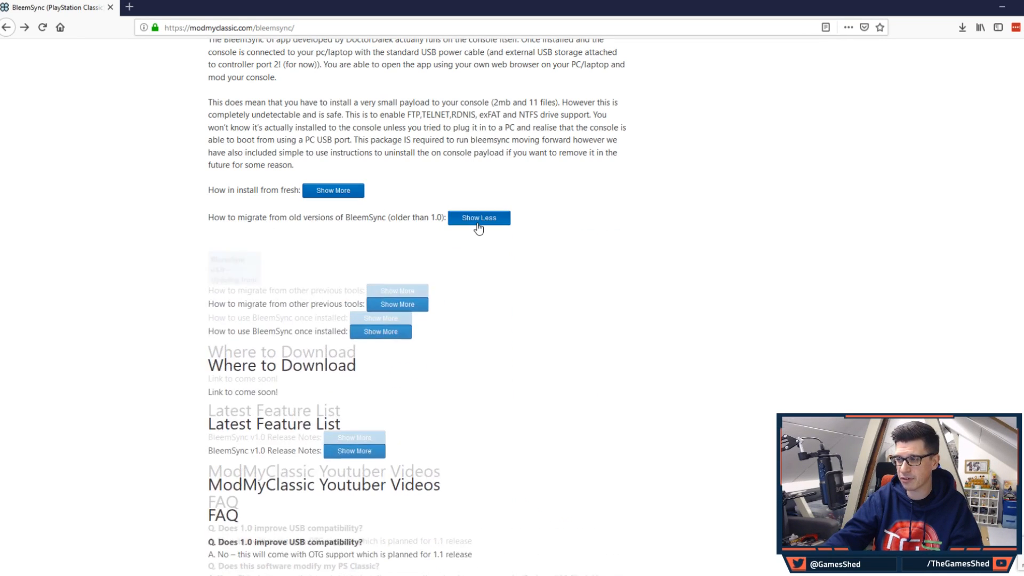
left_click(478, 217)
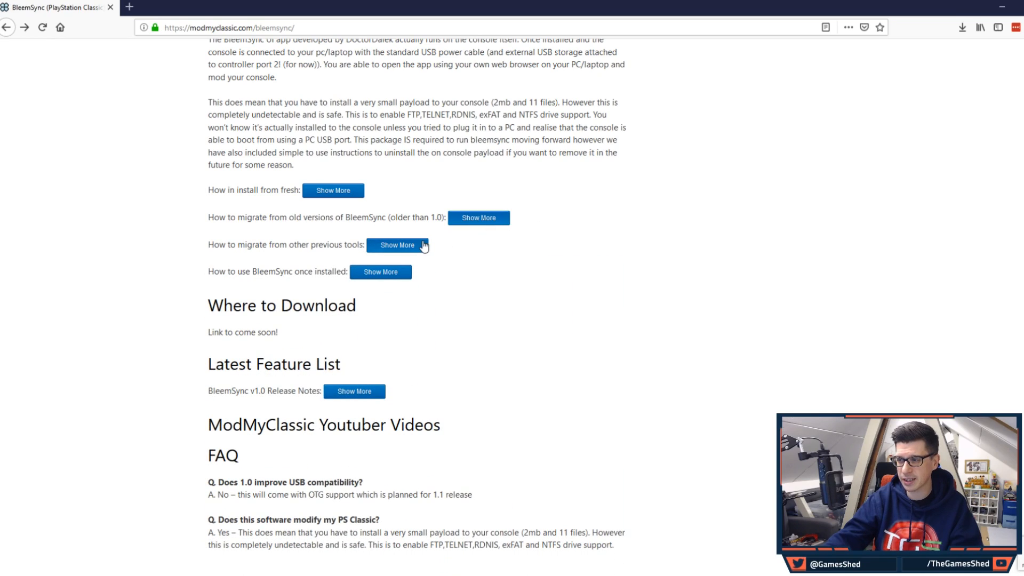
left_click(398, 245)
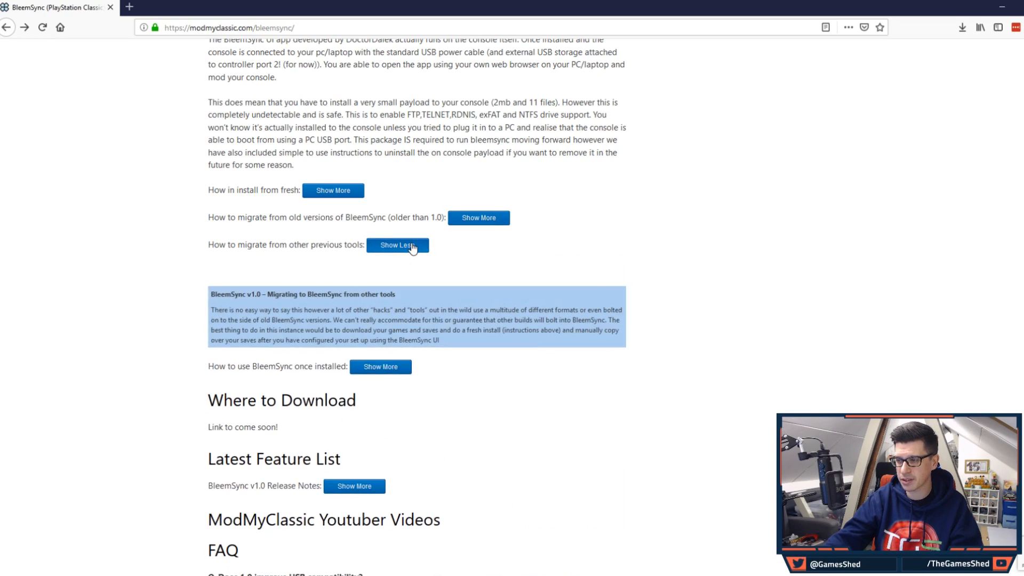
left_click(397, 244)
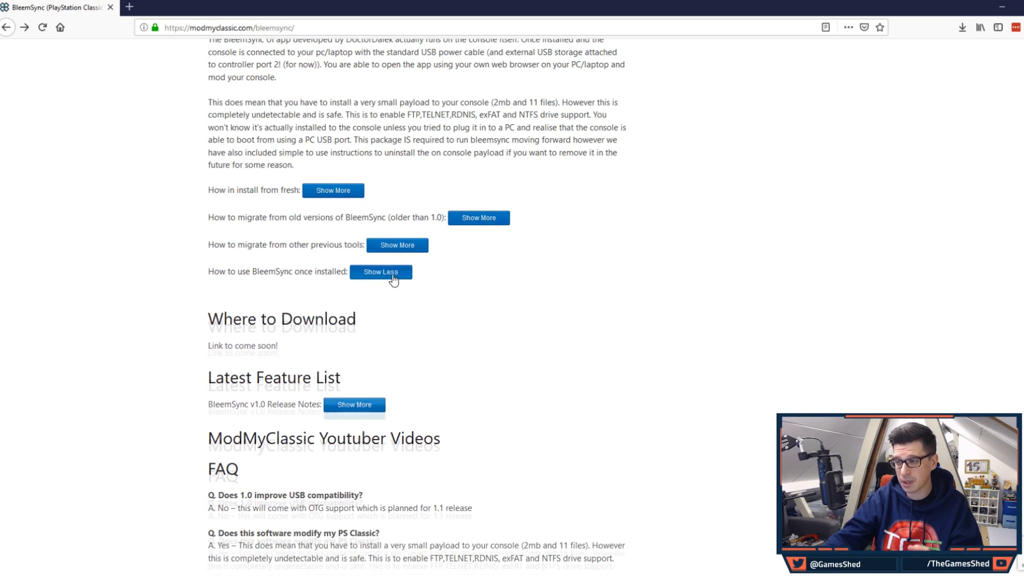
left_click(381, 272)
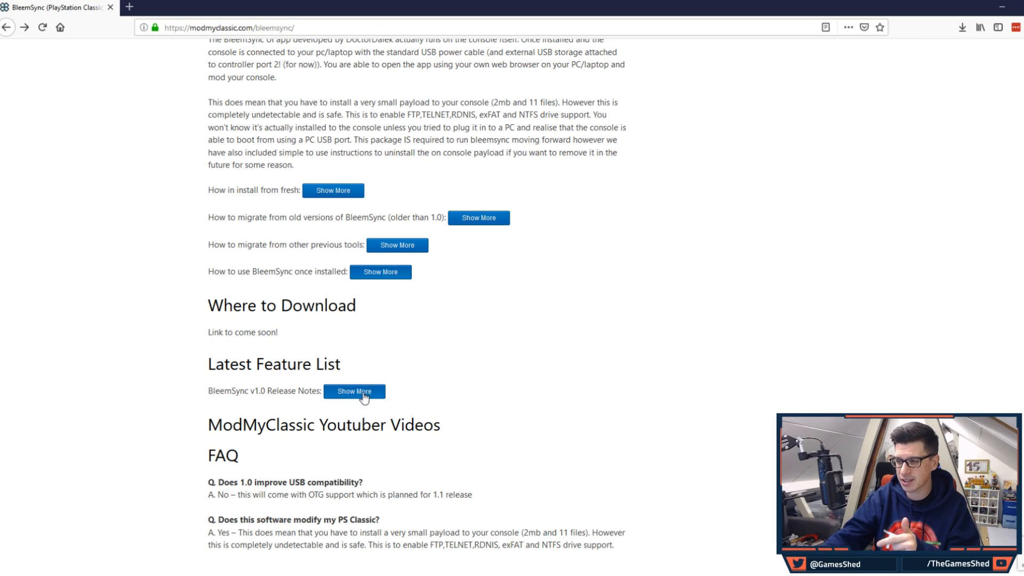
Step: Read the BleemSync v1.0 release notes, then open the BleemSync1.0-RC2 zip archive
left_click(354, 391)
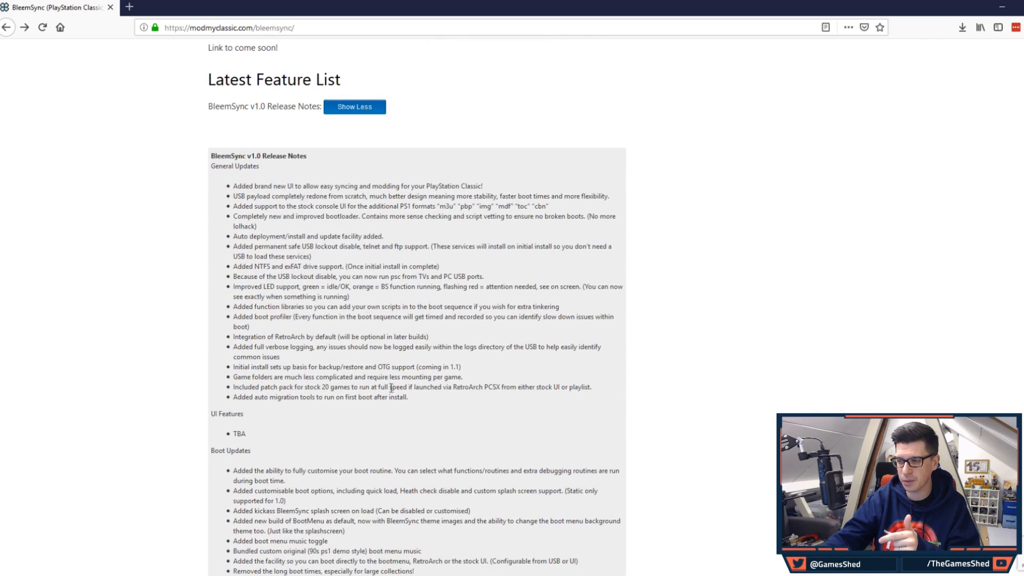
scroll("down", 3)
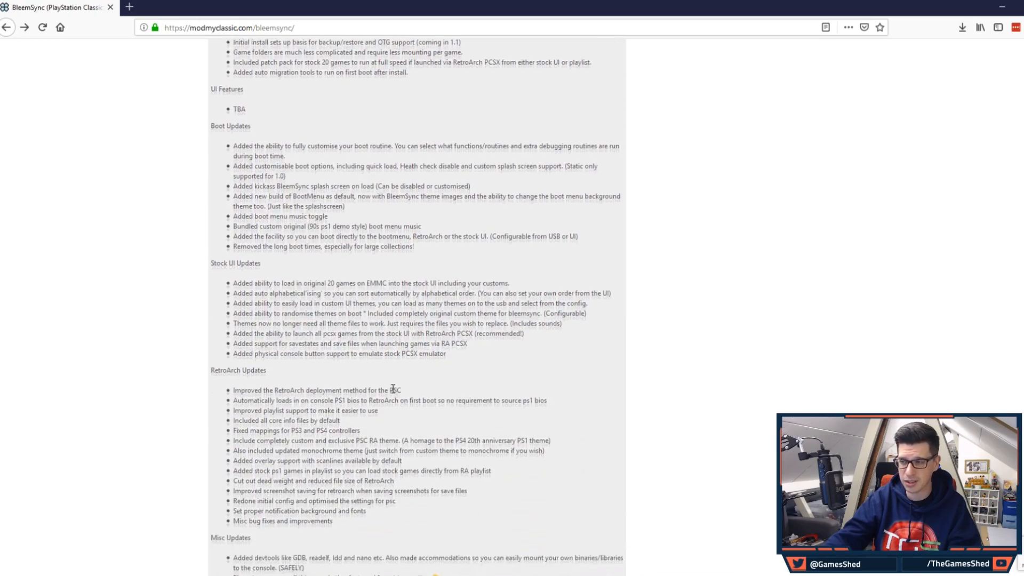
scroll("down", 3)
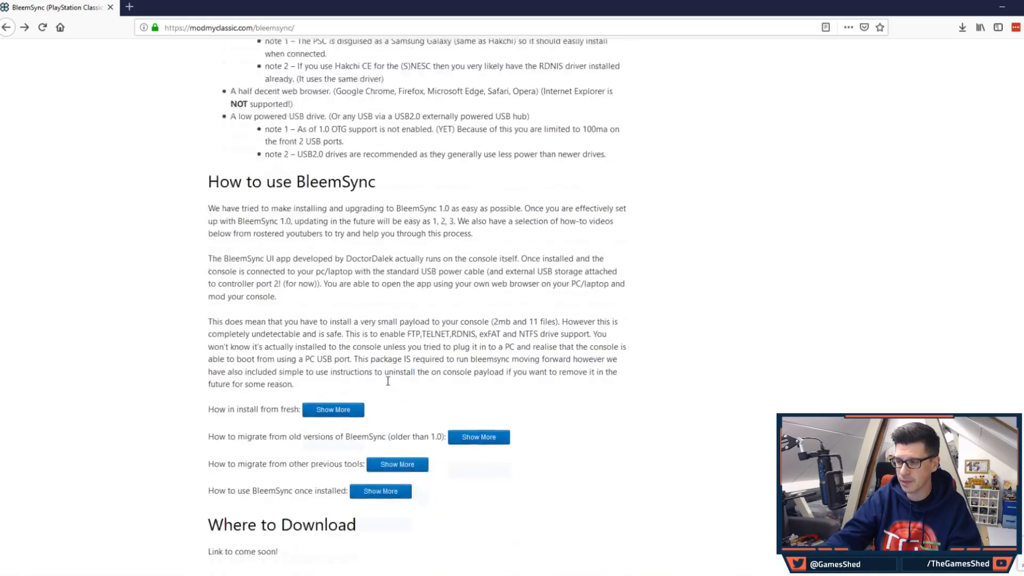
scroll("down", 3)
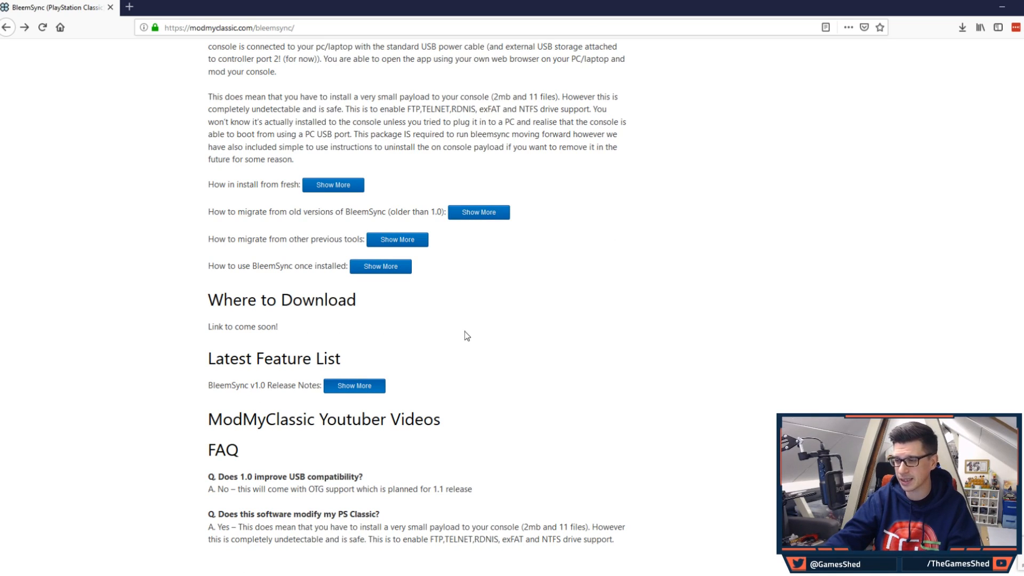
scroll("up", 3)
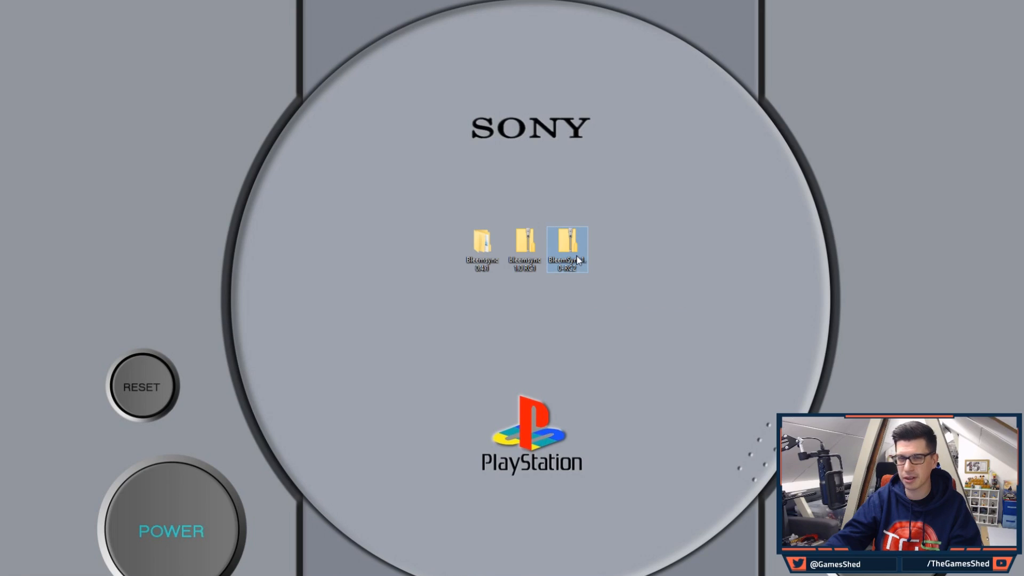
mouse_move(567, 251)
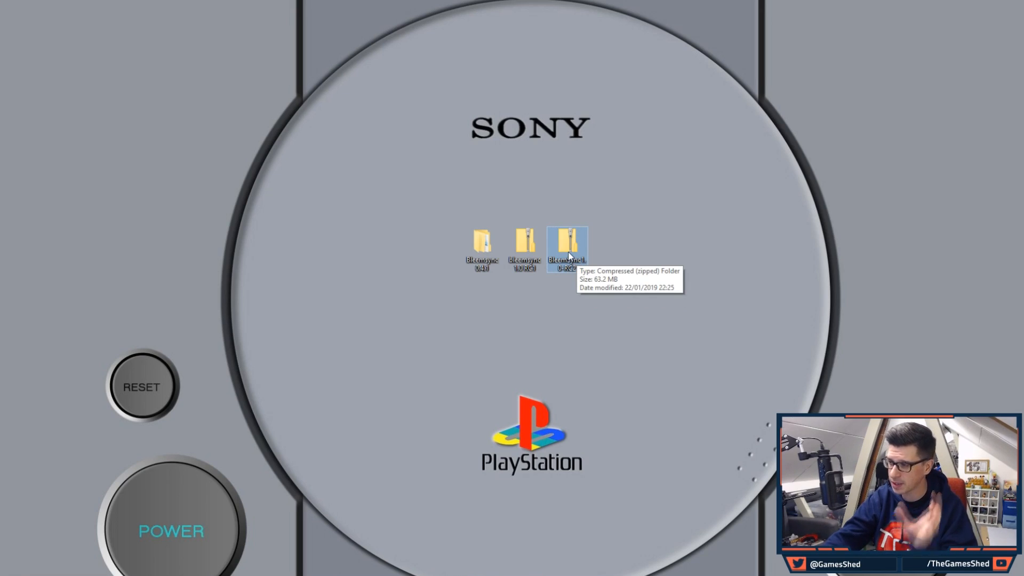
double_click(567, 250)
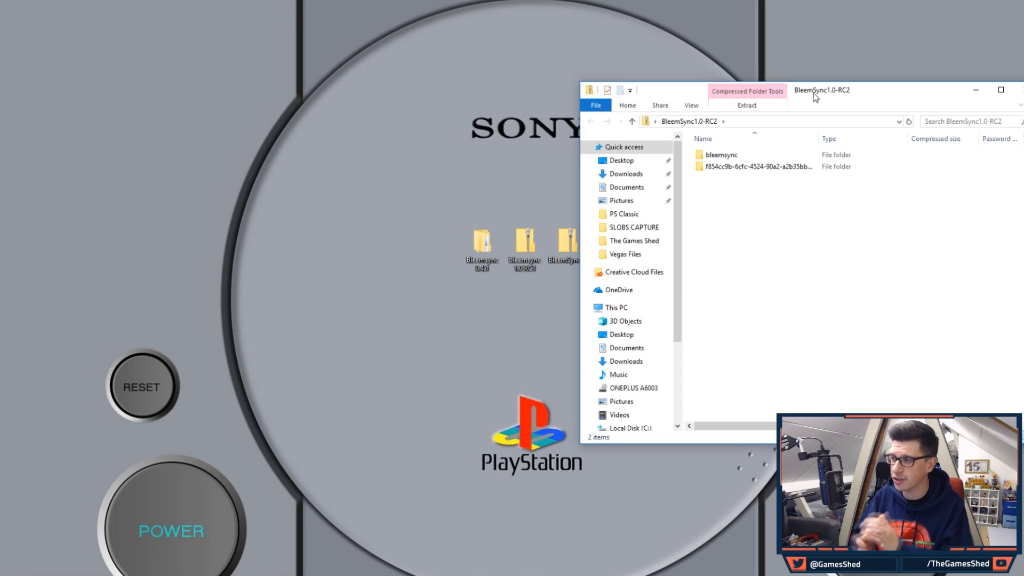
left_click(562, 249)
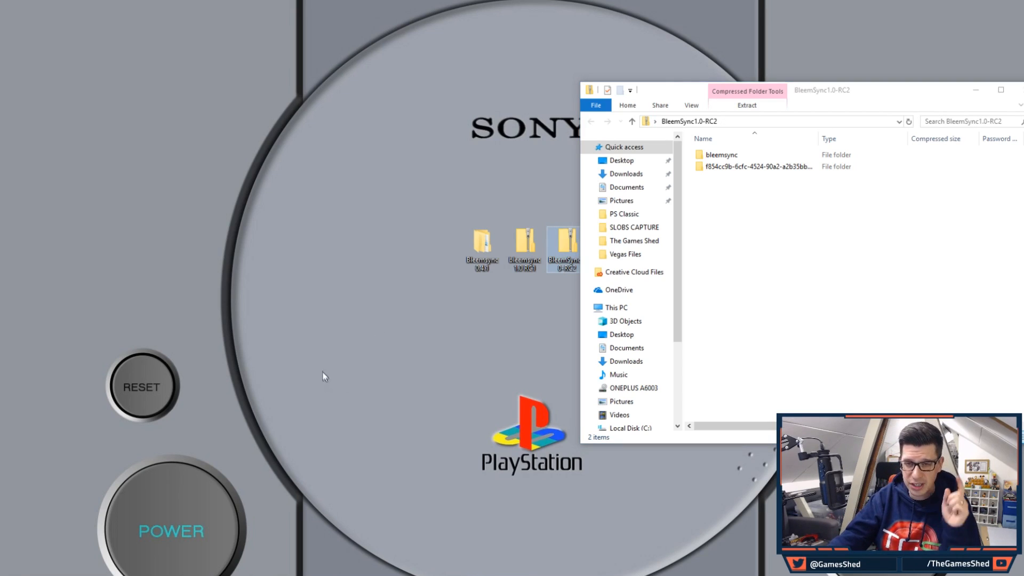
mouse_move(326, 363)
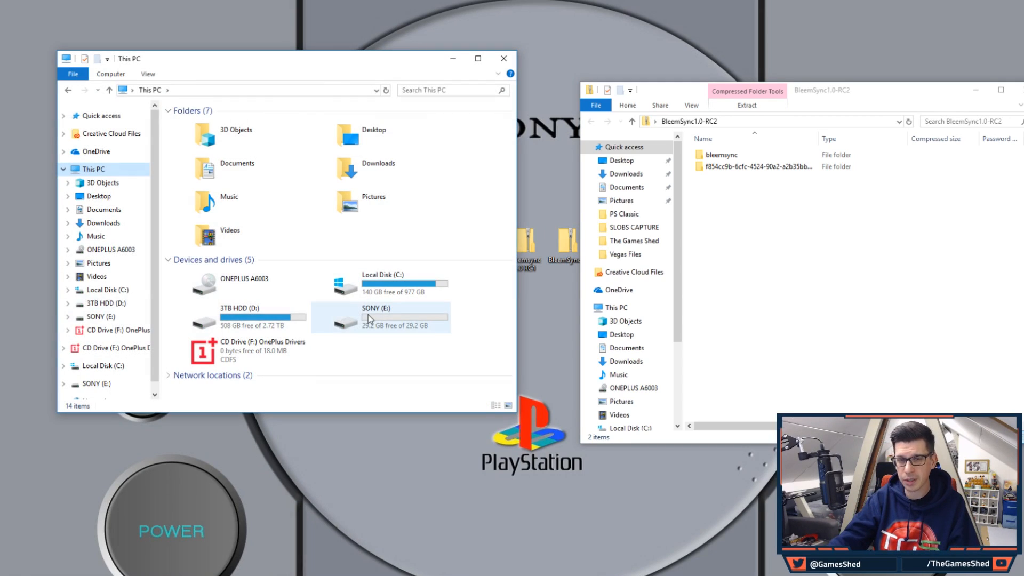
Step: Format SONY (E:) with device defaults and label SONY, confirming the data erase
left_click(405, 317)
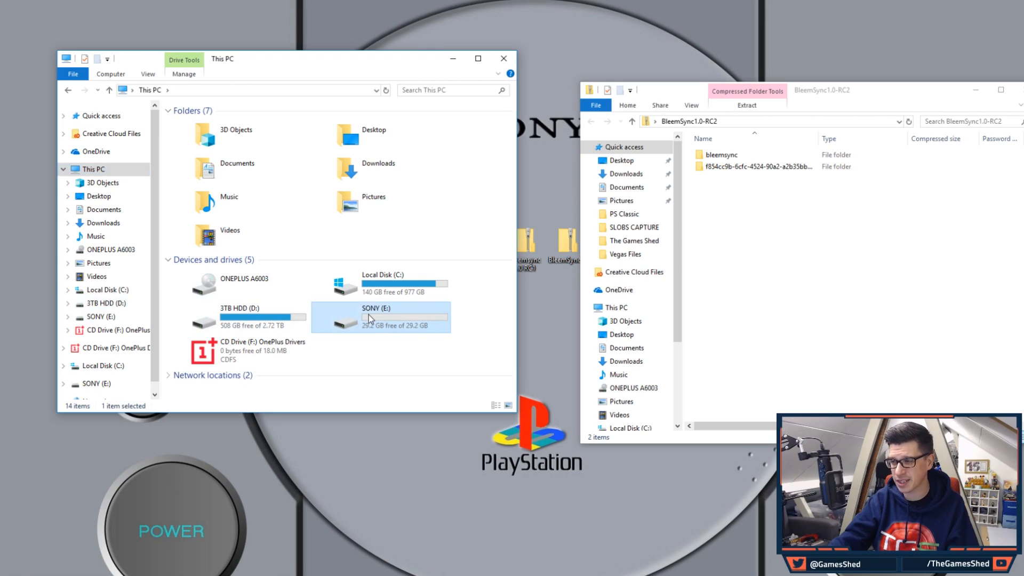
right_click(381, 318)
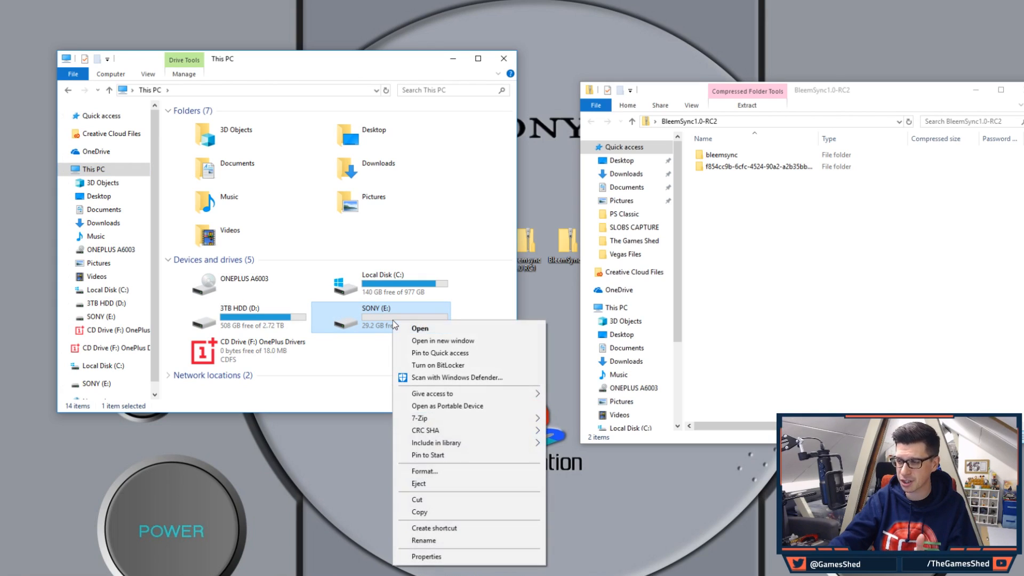
left_click(425, 471)
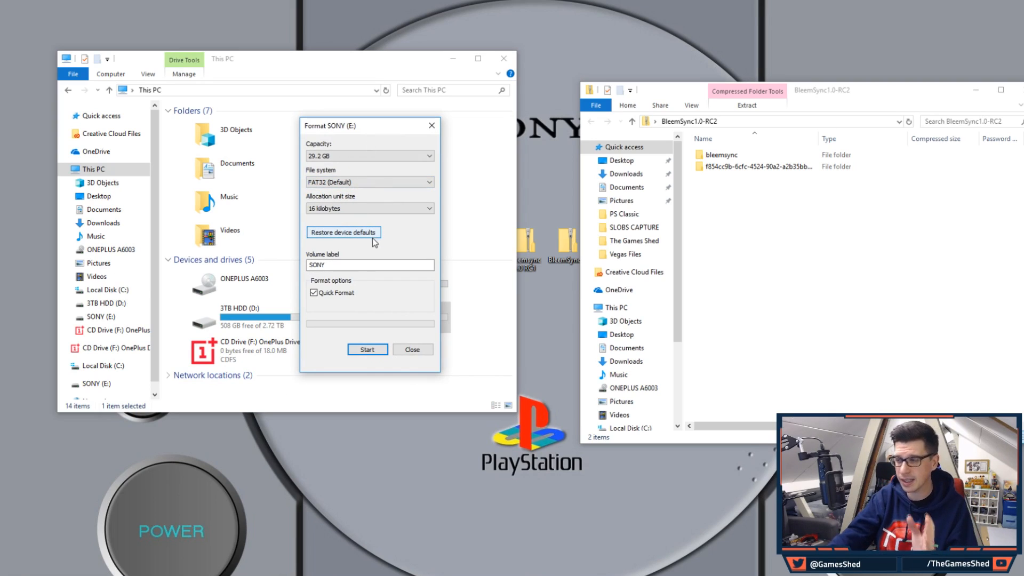
left_click(370, 265)
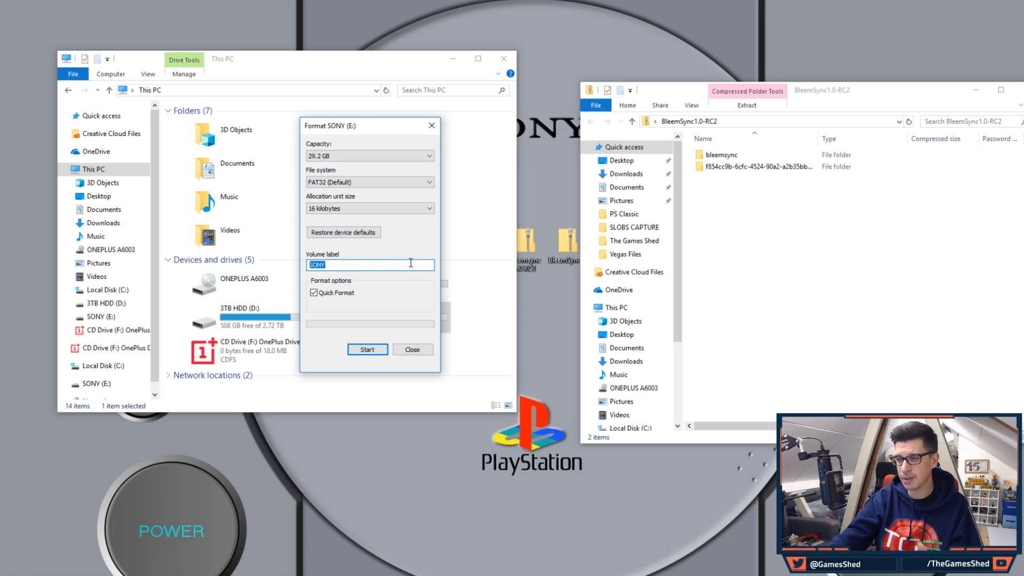
left_click(367, 350)
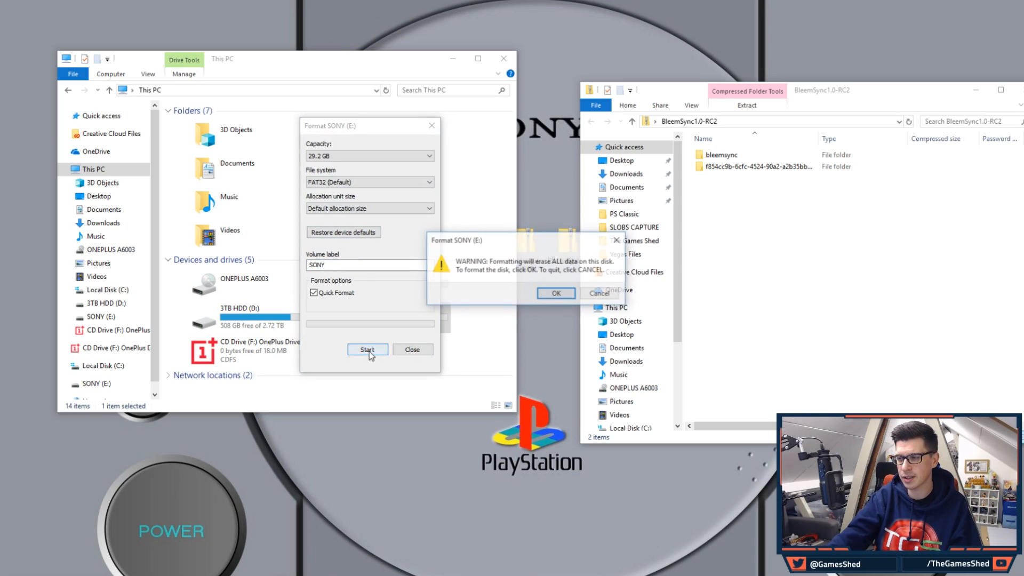
left_click(556, 293)
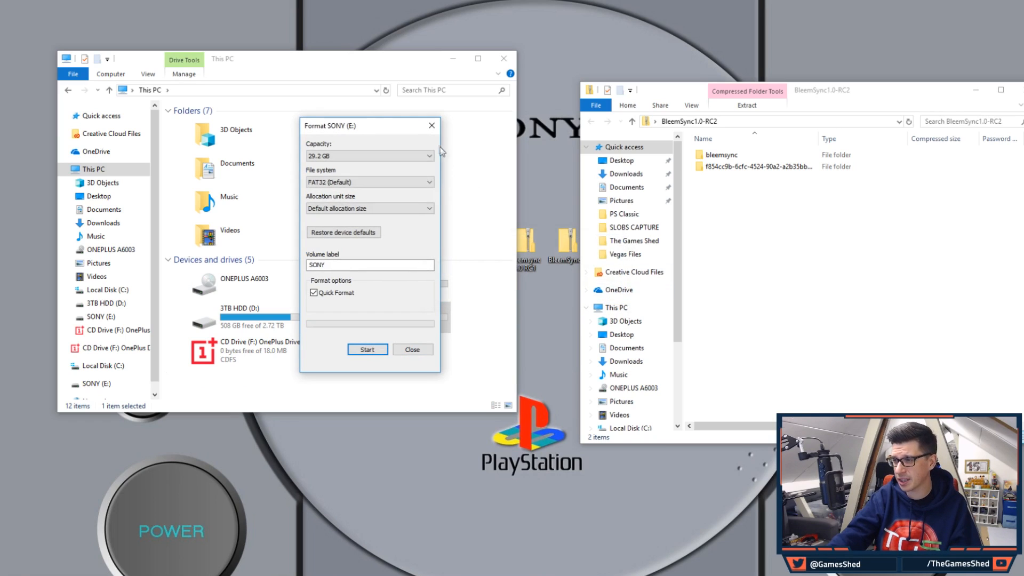
left_click(413, 349)
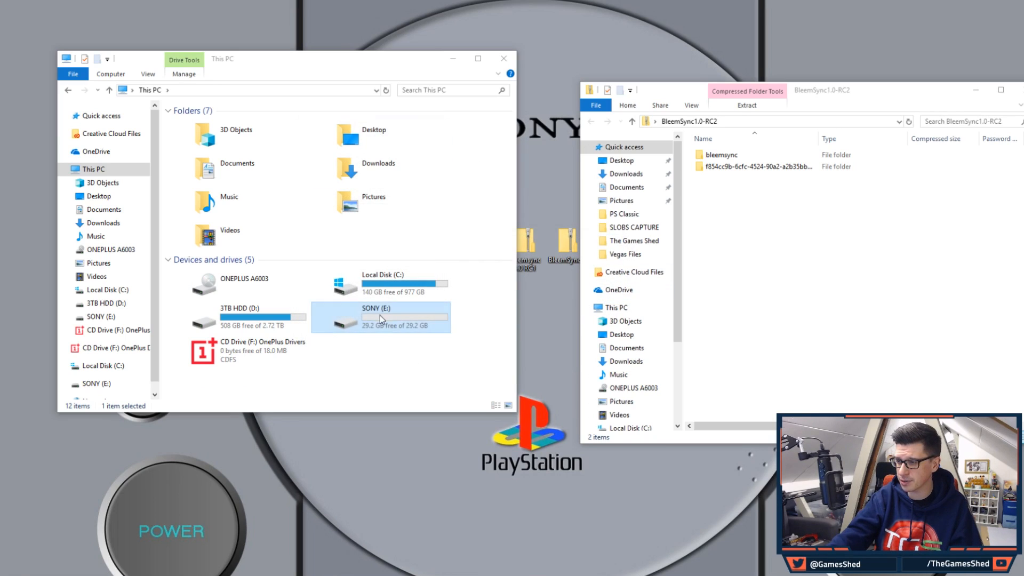
Step: Open the freshly formatted SONY (E:) drive
double_click(404, 317)
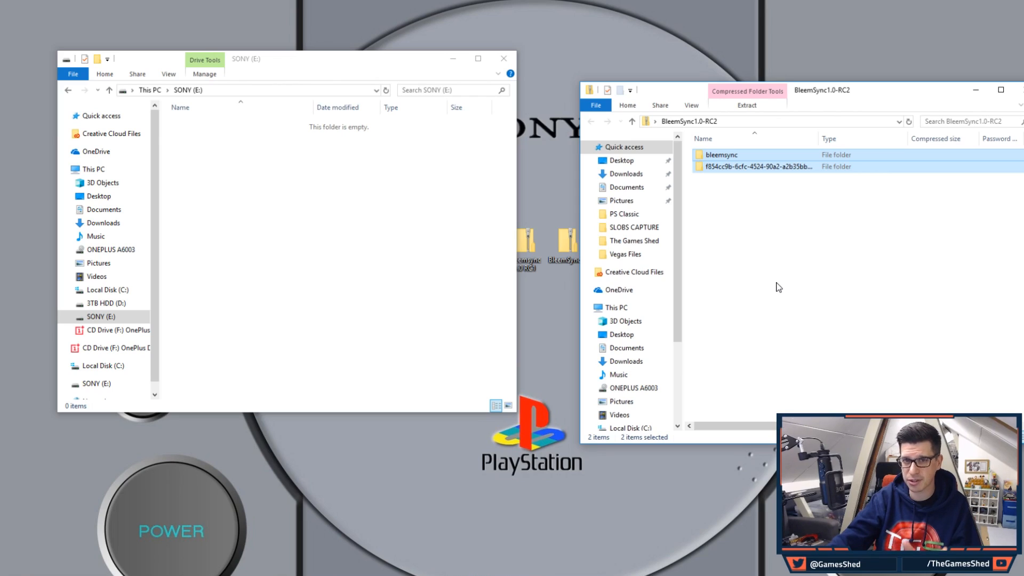
mouse_move(749, 161)
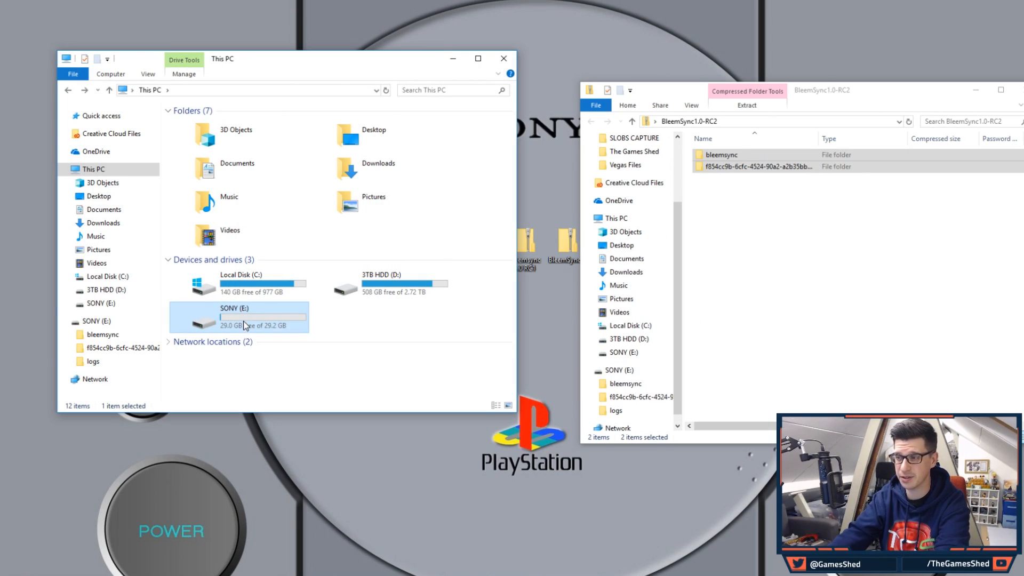
Step: Open SONY (E:) and move its three folders into the desktop Bleem Backup folder
double_click(233, 318)
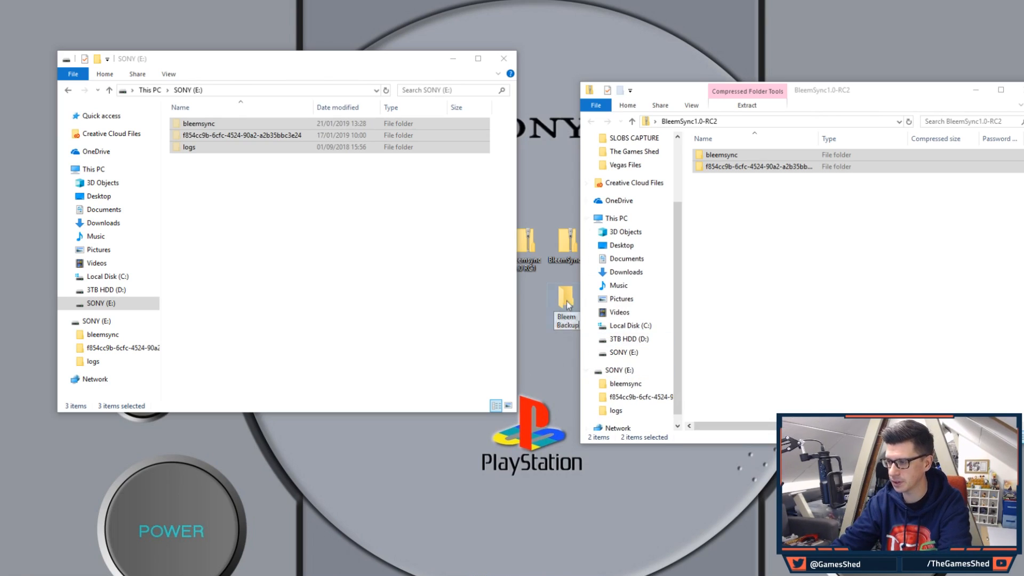
double_click(566, 297)
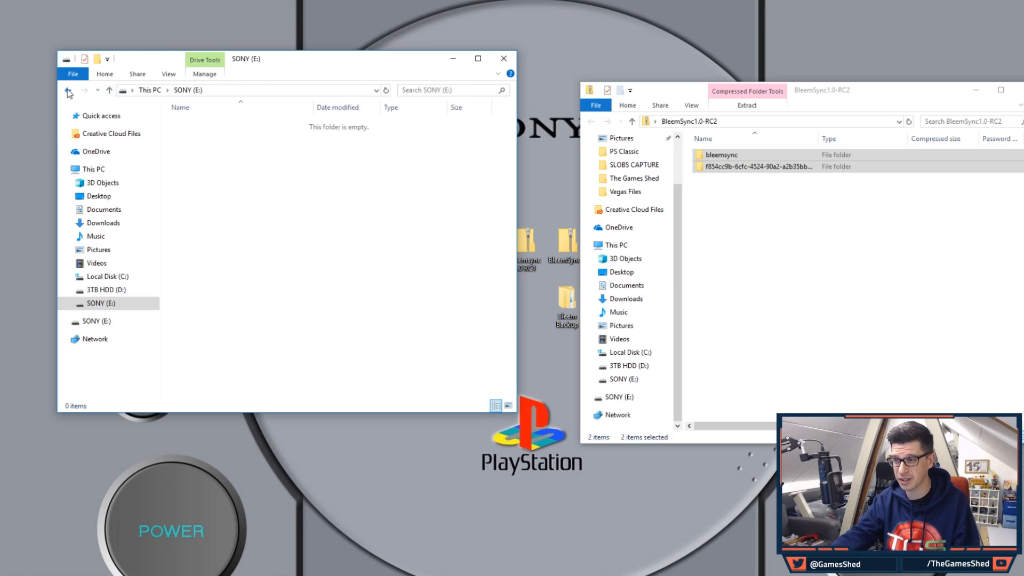
Step: Bring up the Format dialog for SONY (E:) and drag it aside
right_click(234, 317)
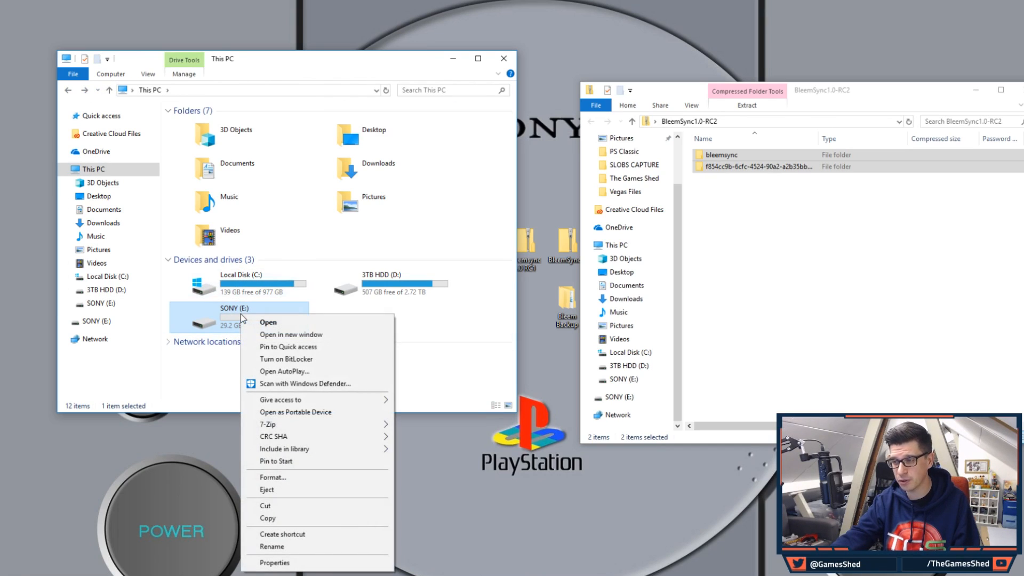
left_click(272, 476)
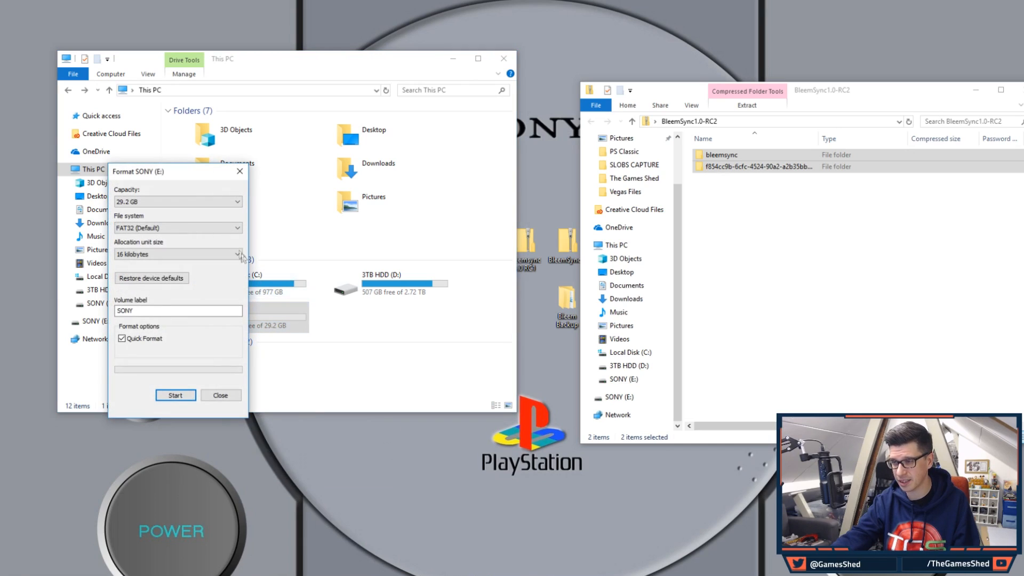
left_click_drag(178, 171, 328, 129)
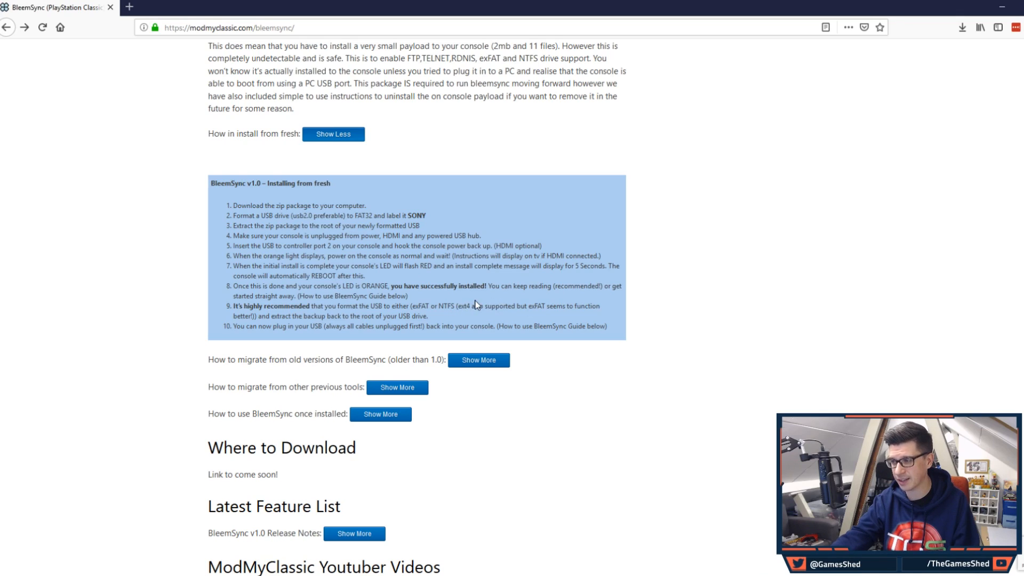
mouse_move(268, 307)
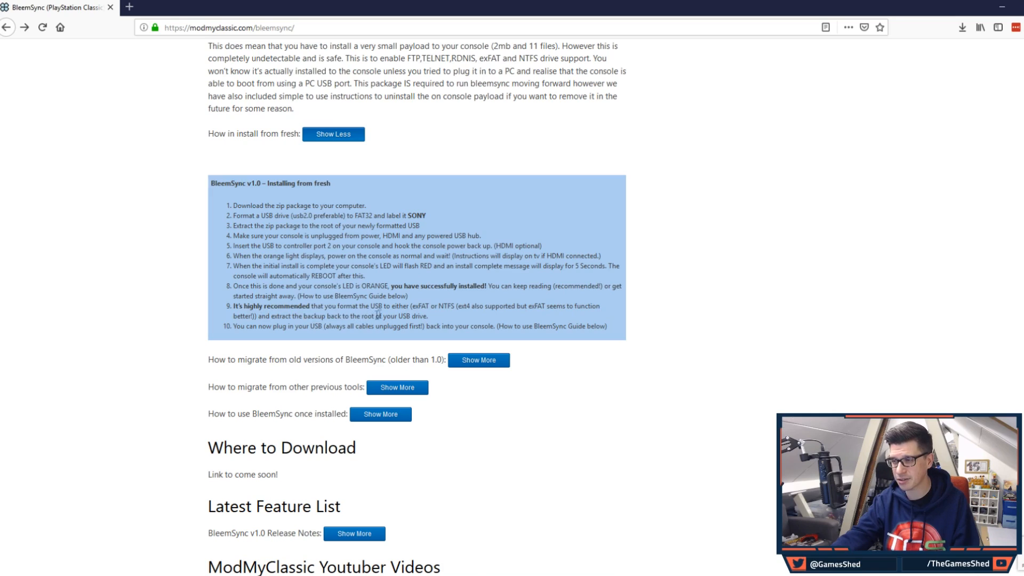
mouse_move(650, 291)
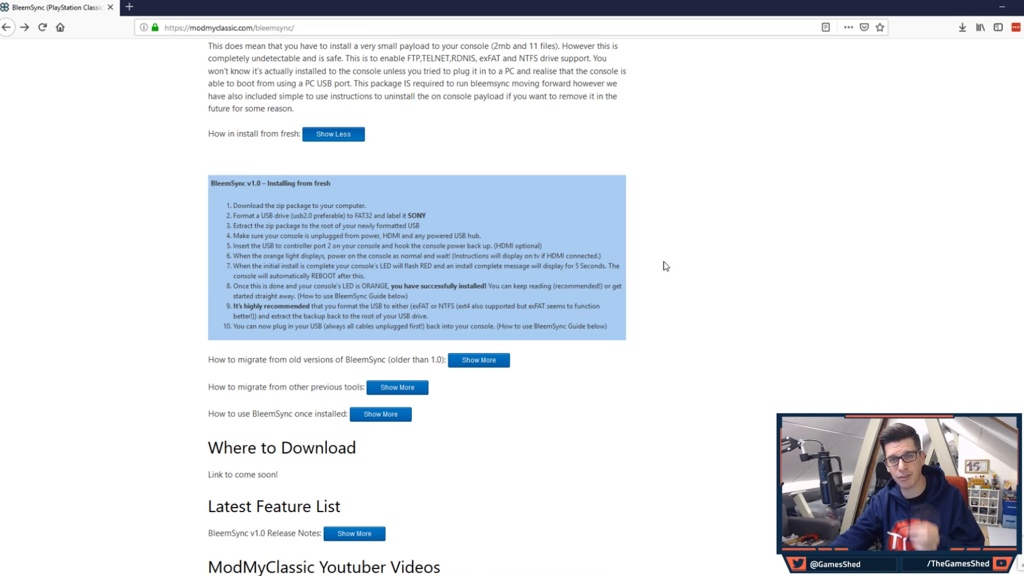
mouse_move(759, 242)
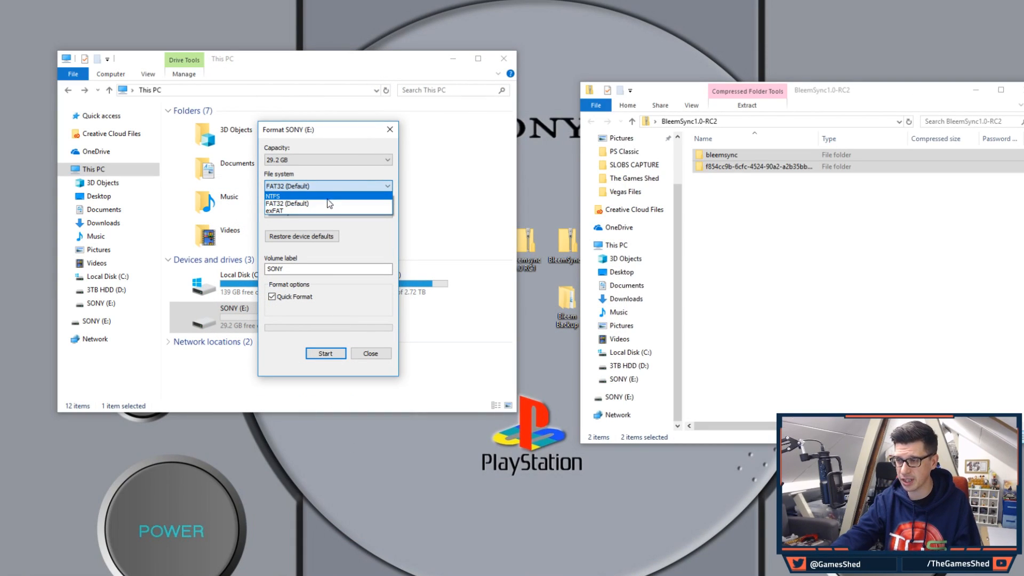
mouse_move(330, 210)
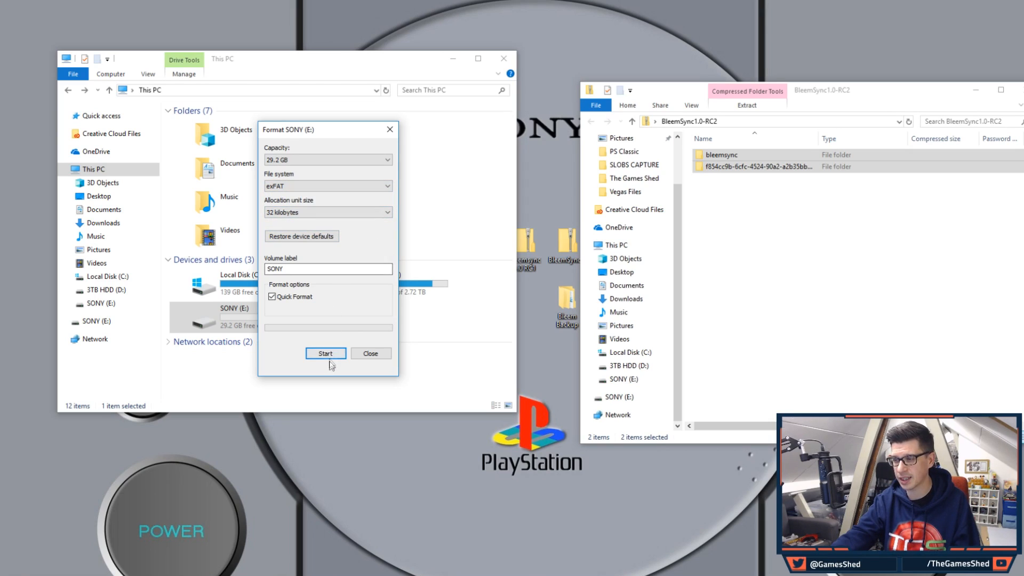
Step: Run the exFAT format on SONY (E:), confirm the erase, and dismiss completion
left_click(325, 353)
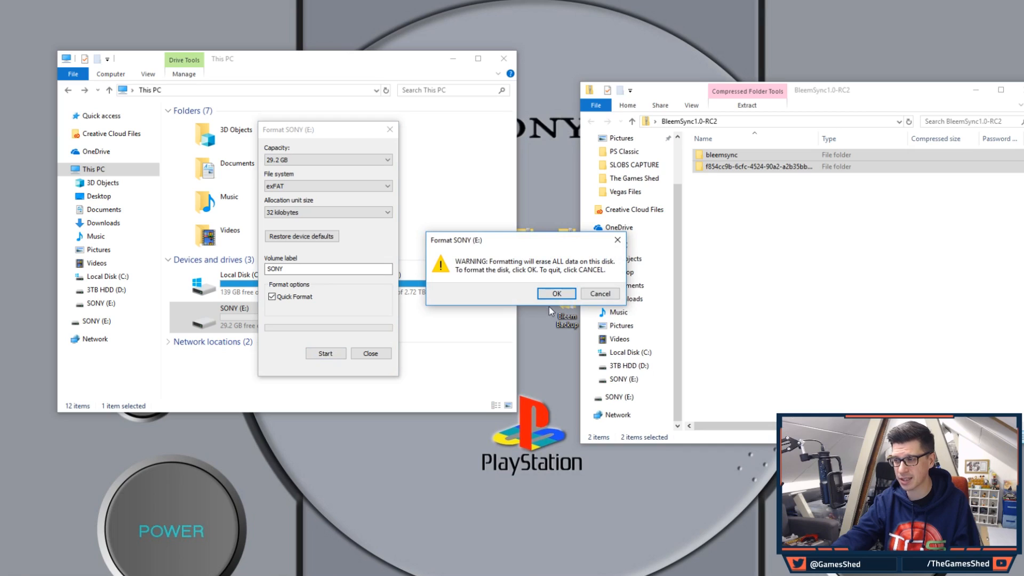
left_click(556, 293)
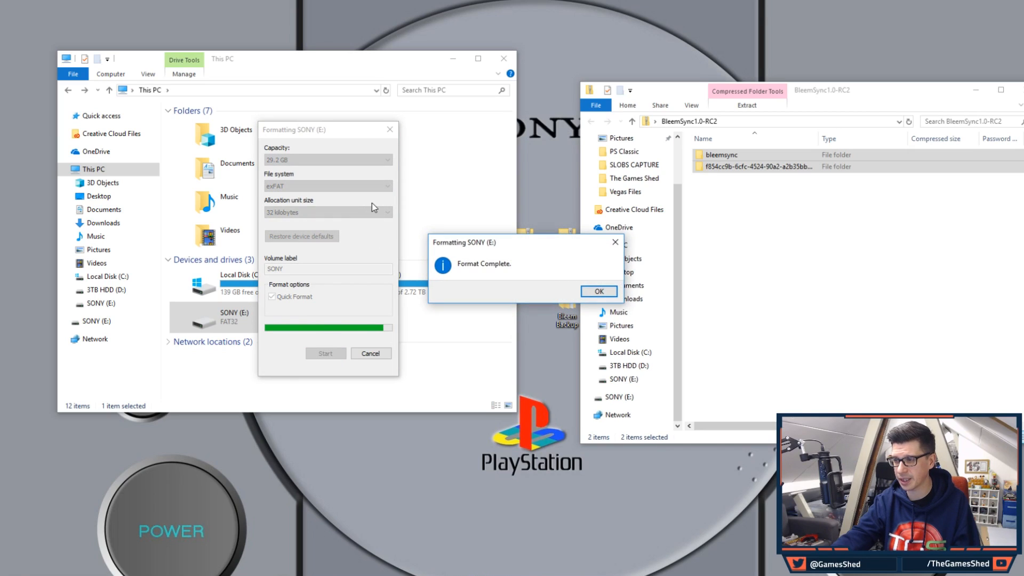
left_click(597, 292)
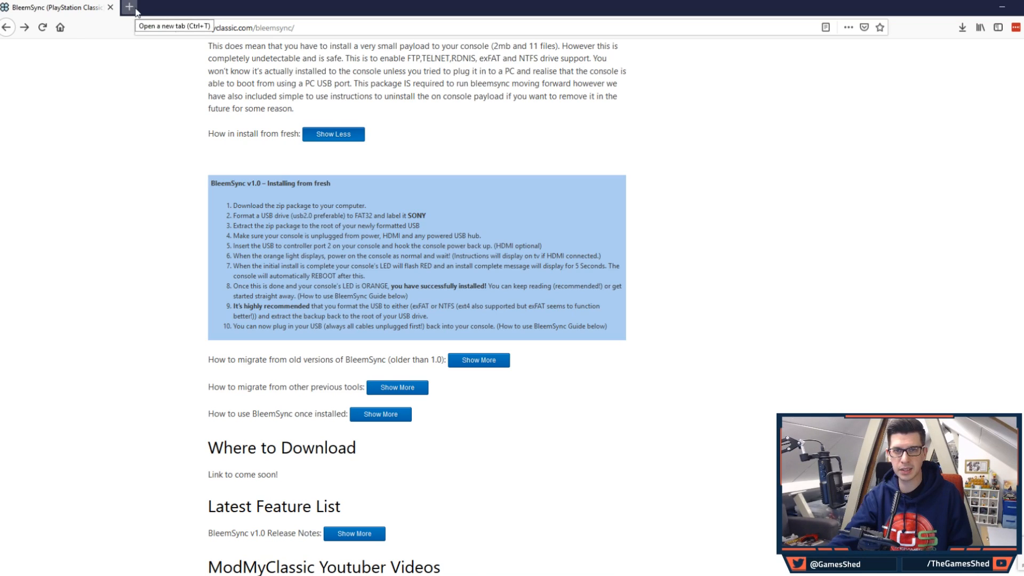
Step: In a new tab, enter 'bleem' to reach the BleemSync interface at 169.254.215.100:5000
left_click(128, 7)
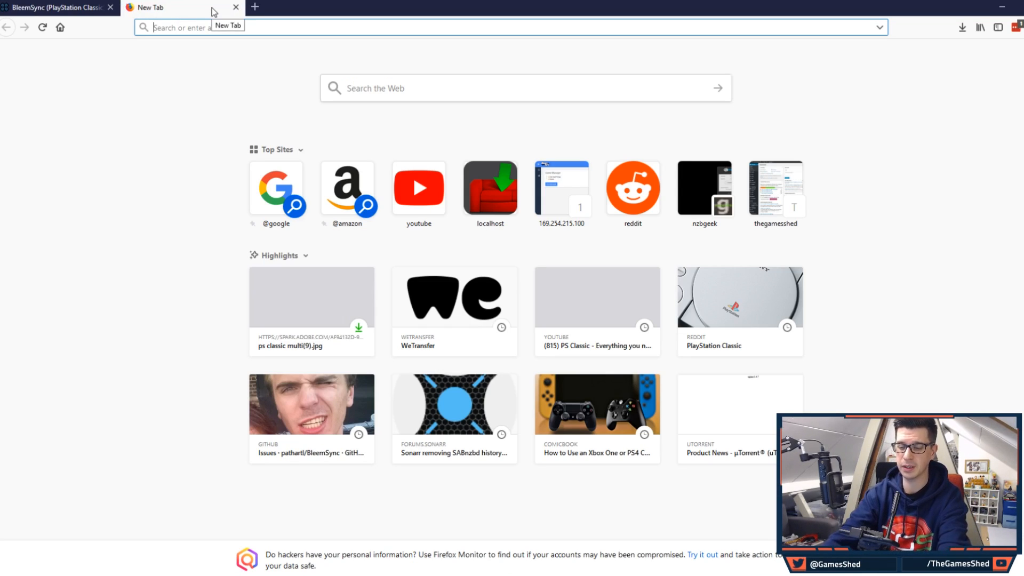
type("bleem")
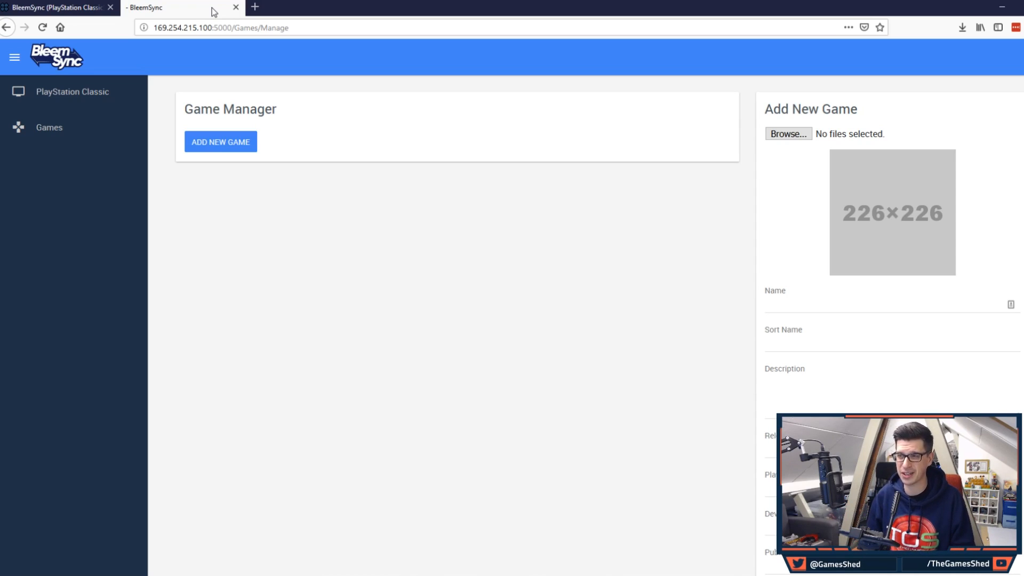
mouse_move(738, 289)
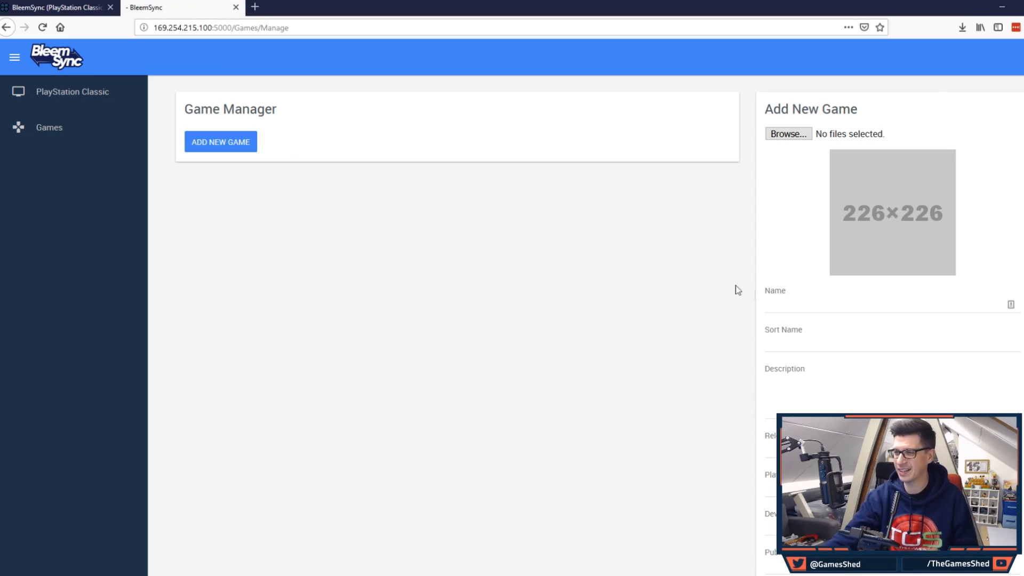
mouse_move(651, 243)
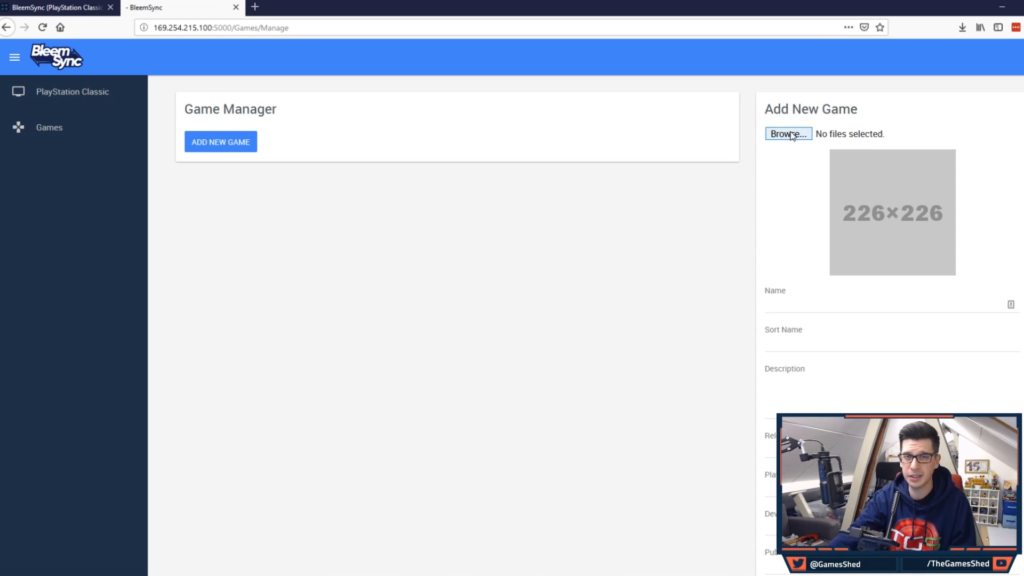
Step: Upload both WipEout 3 .bin and .cue files and add Wipeout 3 as a game
left_click(788, 134)
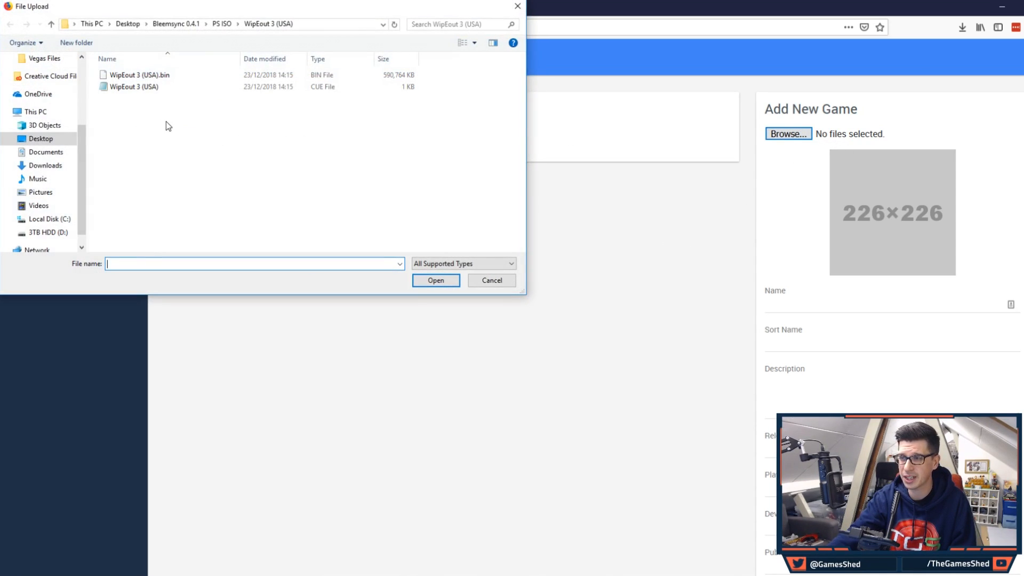
left_click(135, 74)
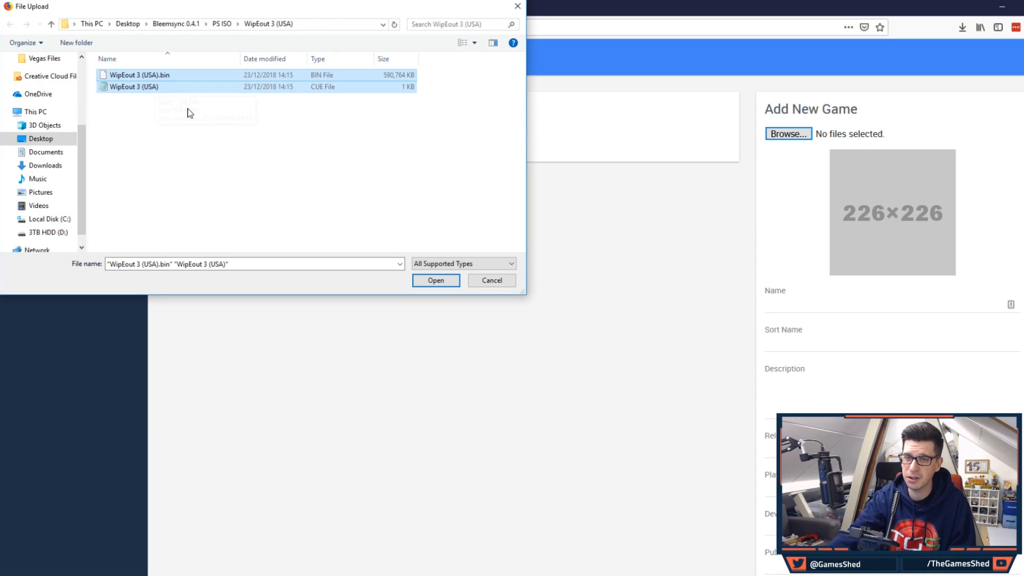
mouse_move(308, 188)
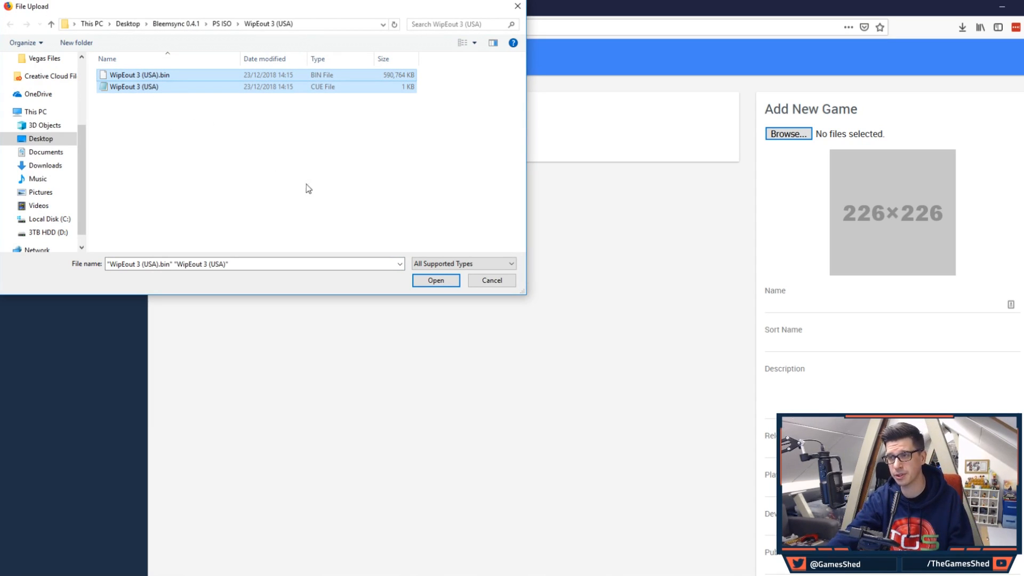
left_click(435, 280)
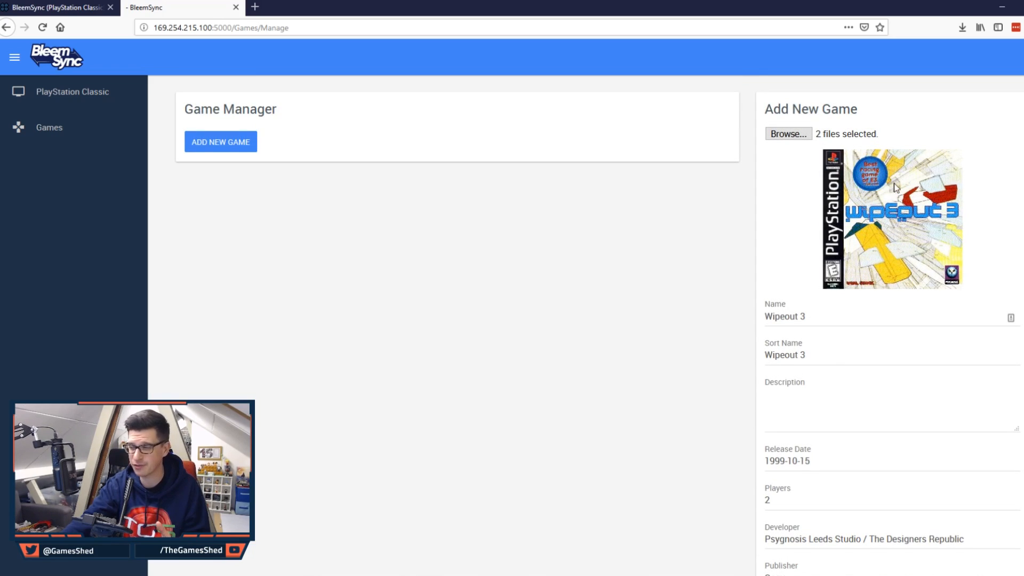
scroll("down", 3)
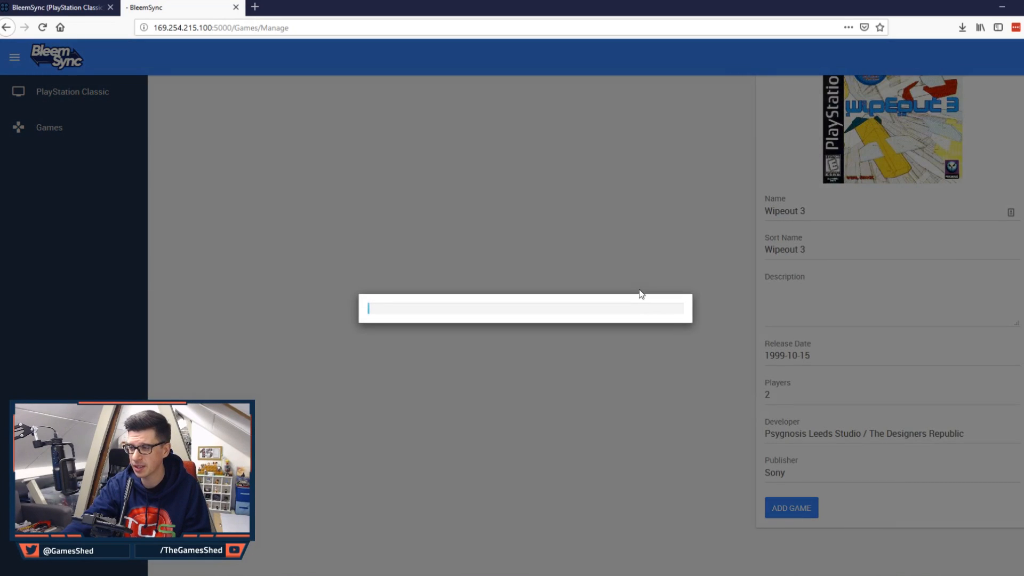
left_click(791, 508)
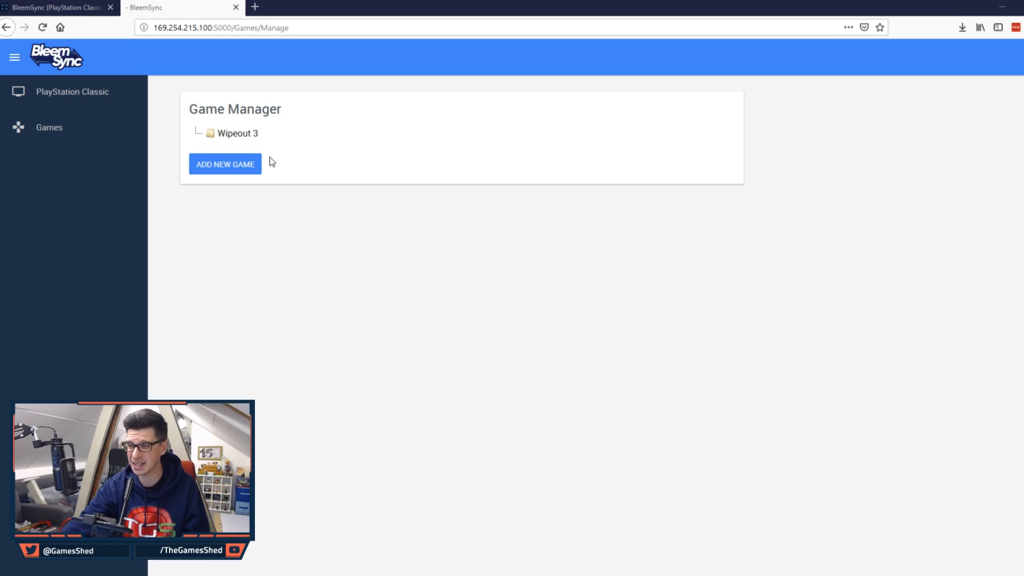
Step: Open Wipeout 3's details in the Game Manager and expand PlayStation Classic in the sidebar
left_click(233, 134)
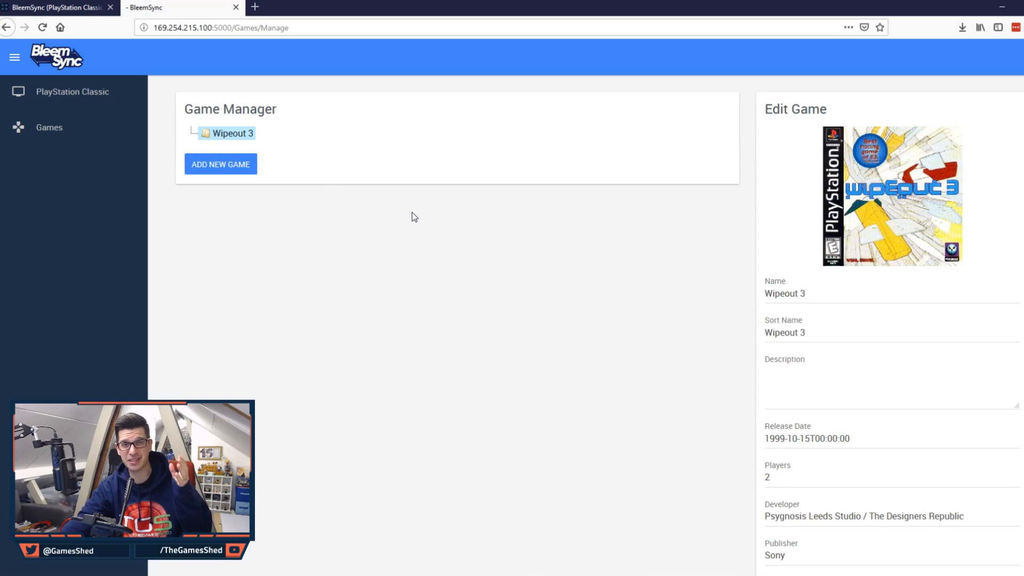
scroll("down", 3)
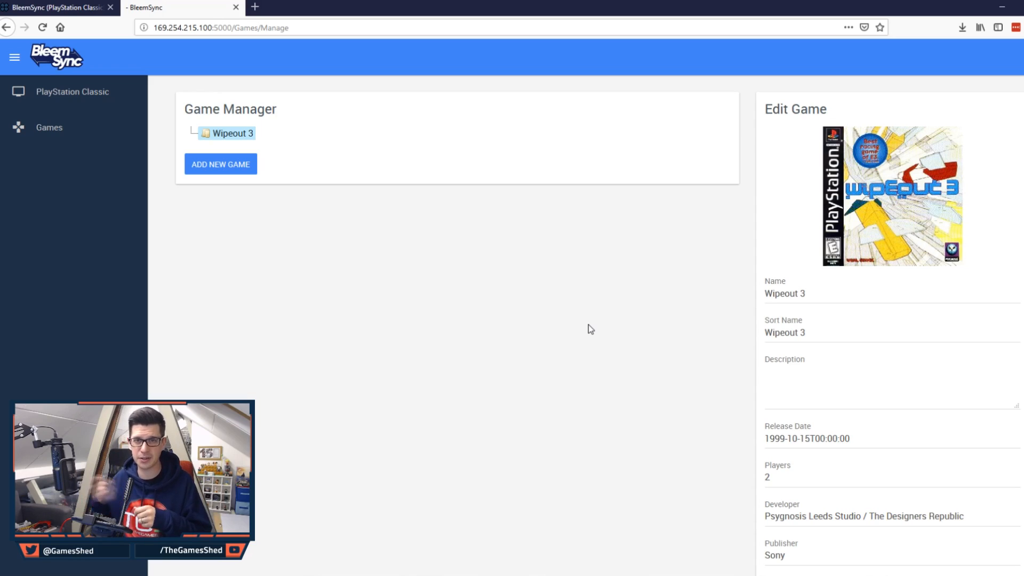
mouse_move(466, 302)
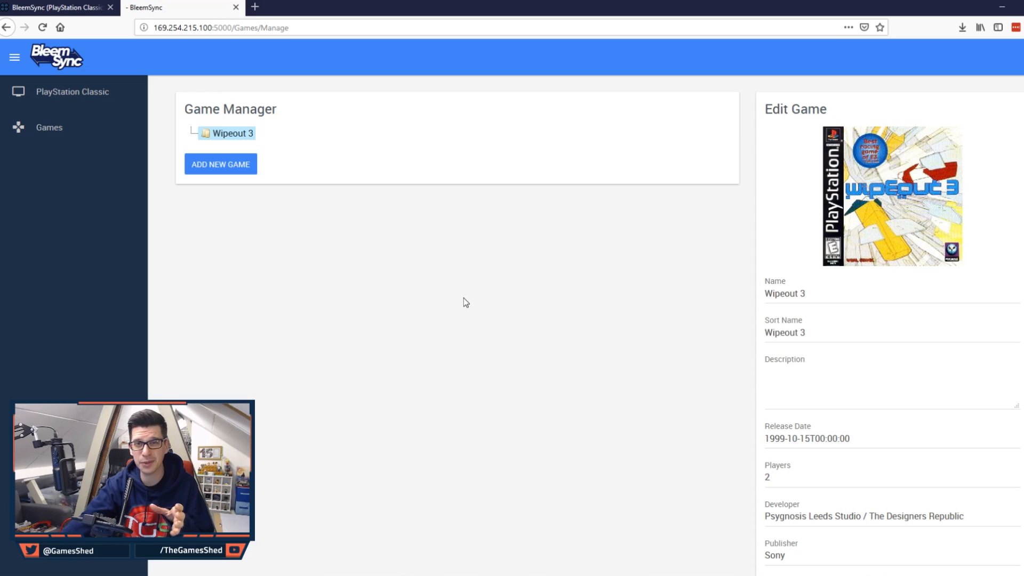
left_click(72, 91)
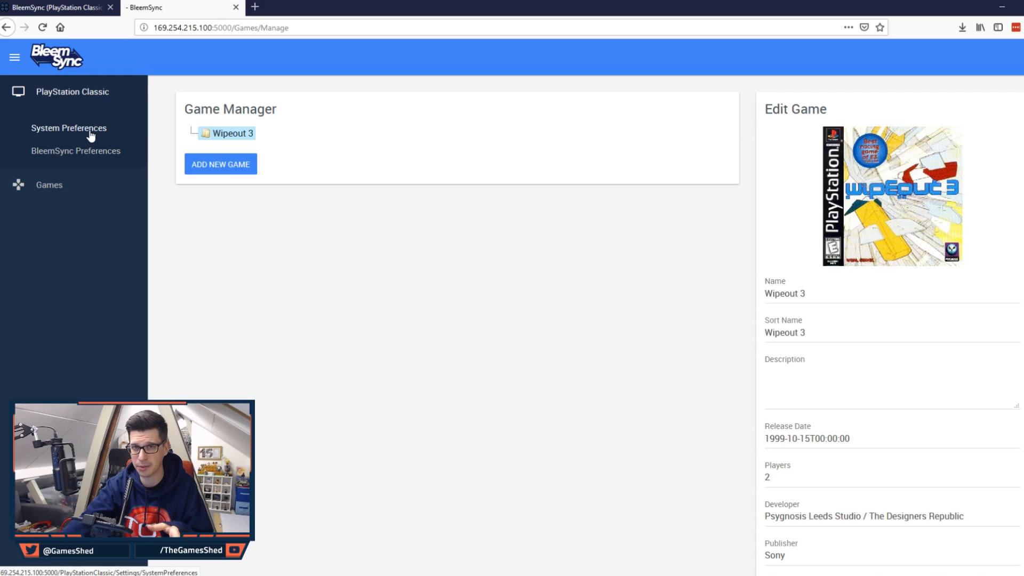
Step: Look over System Preferences, then open the BleemSync Preferences page for boot and logging options
left_click(69, 128)
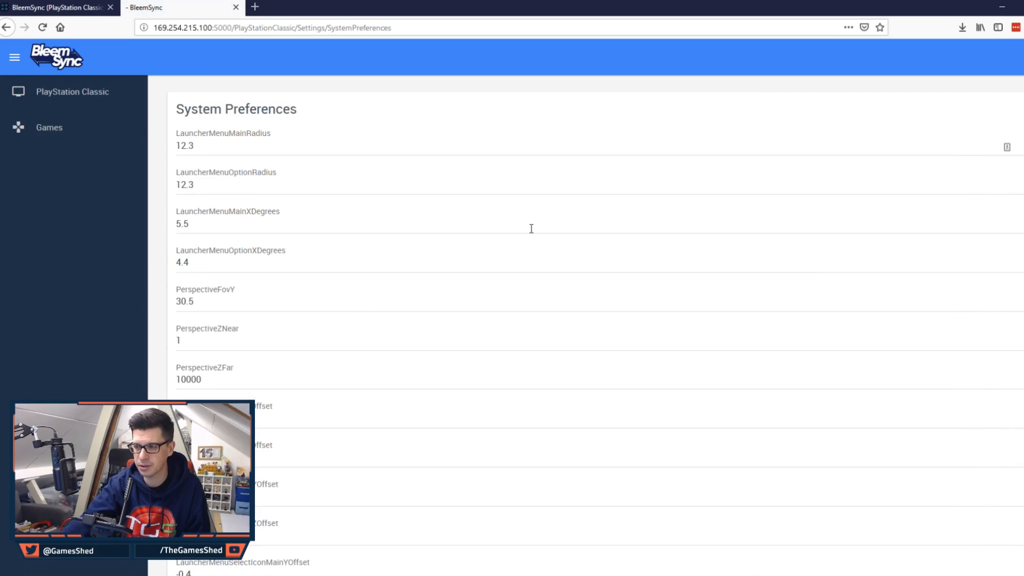
scroll("down", 3)
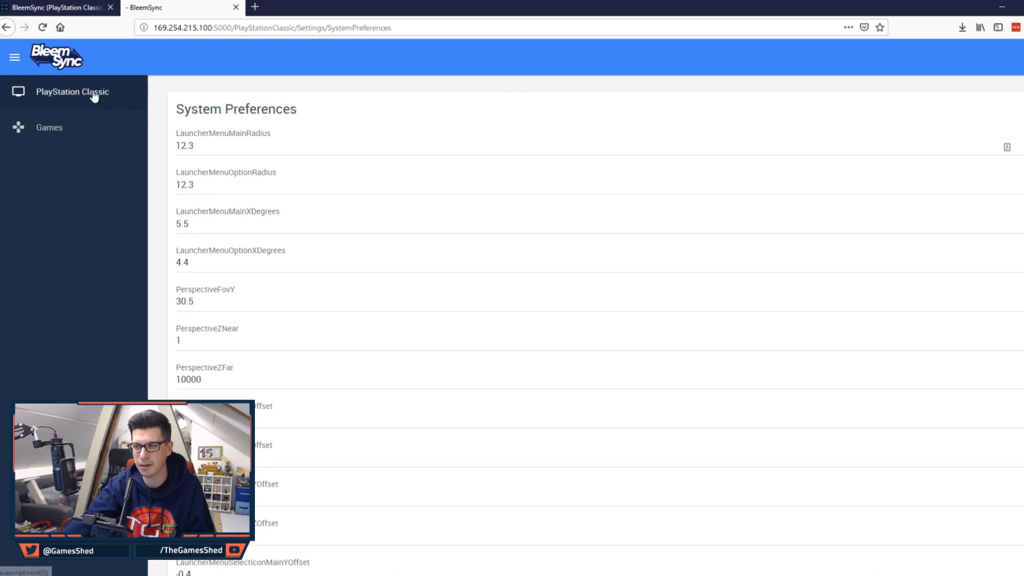
left_click(72, 91)
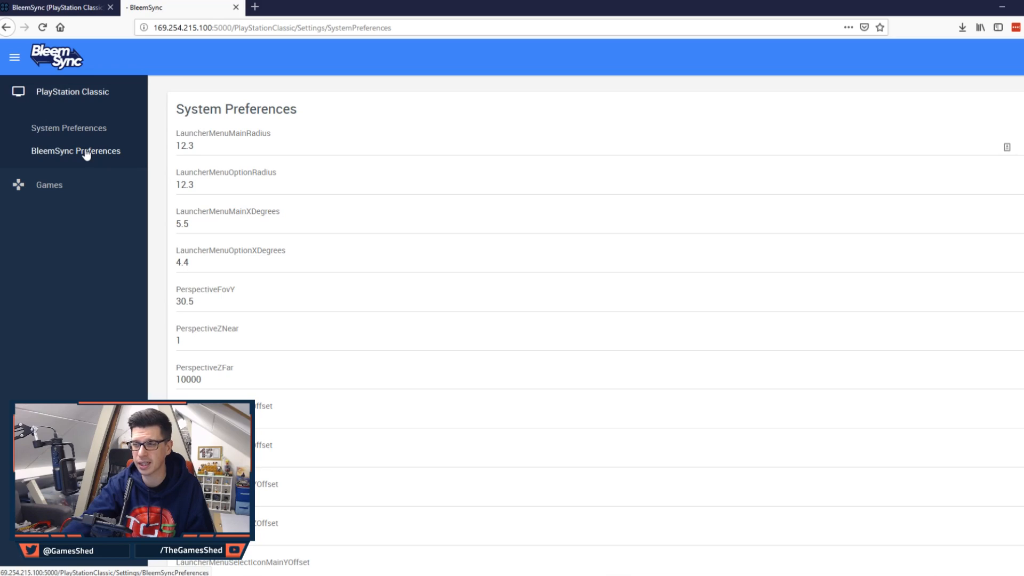
left_click(76, 151)
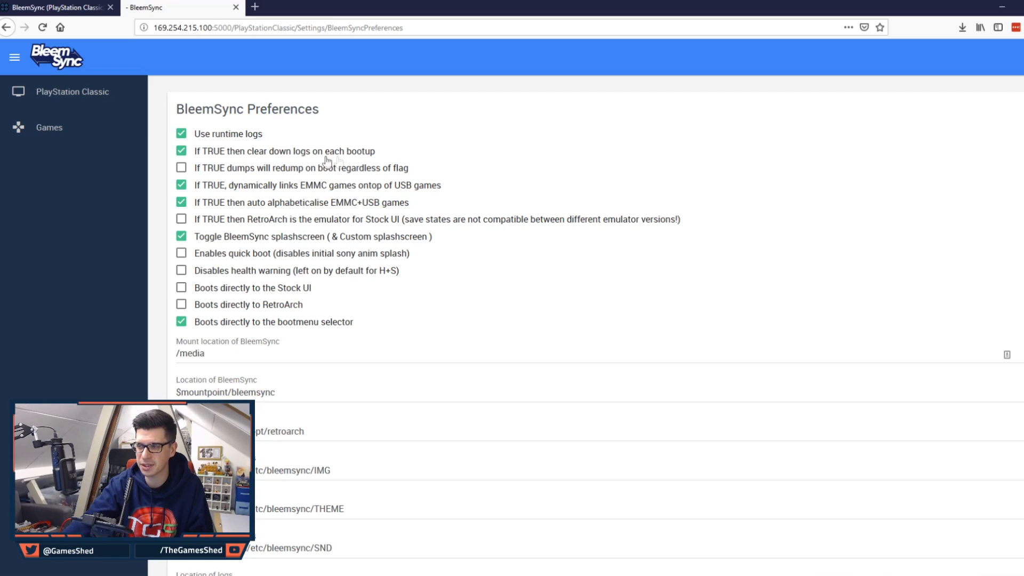
mouse_move(345, 175)
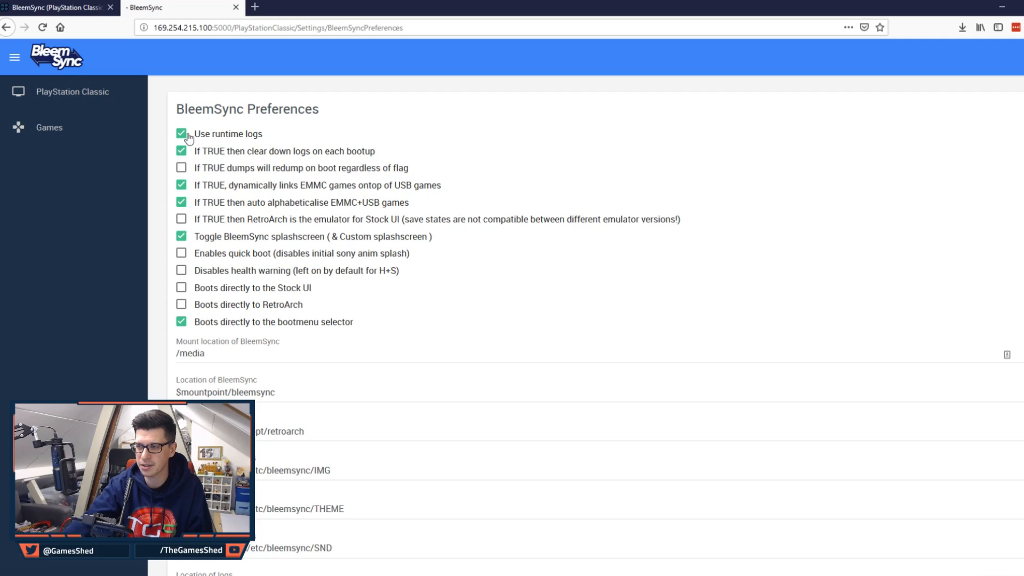
mouse_move(243, 189)
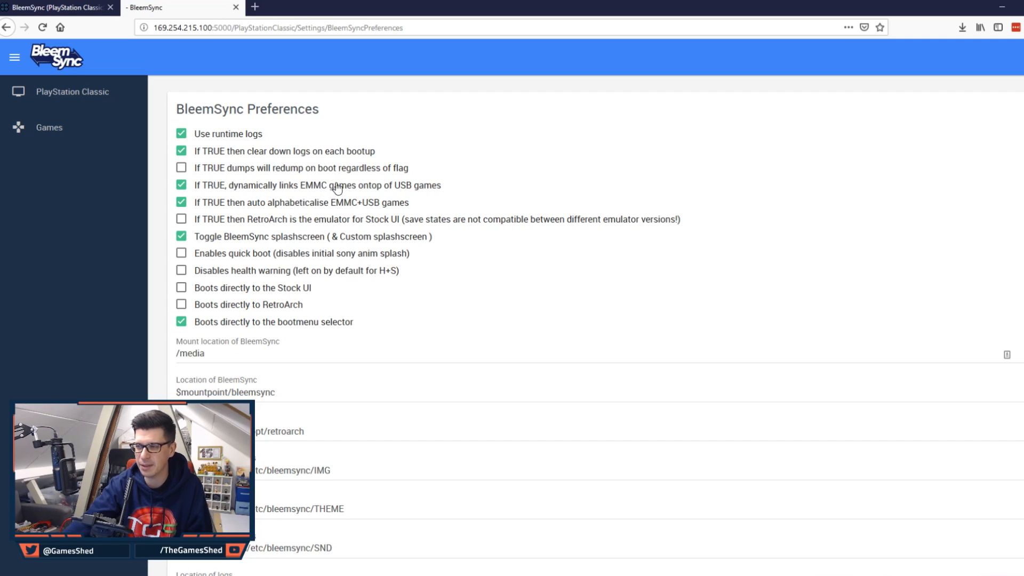
mouse_move(320, 194)
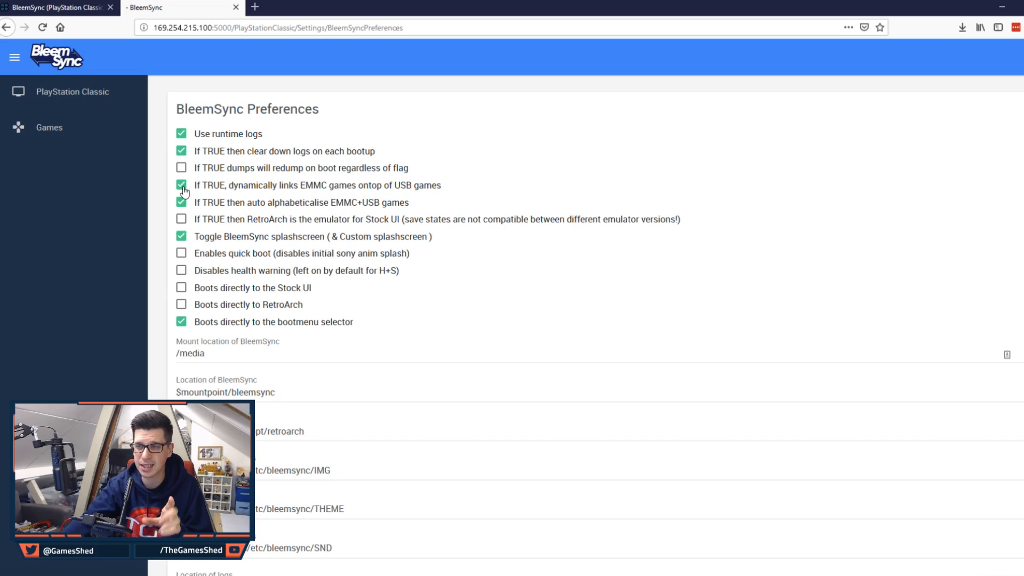
mouse_move(312, 195)
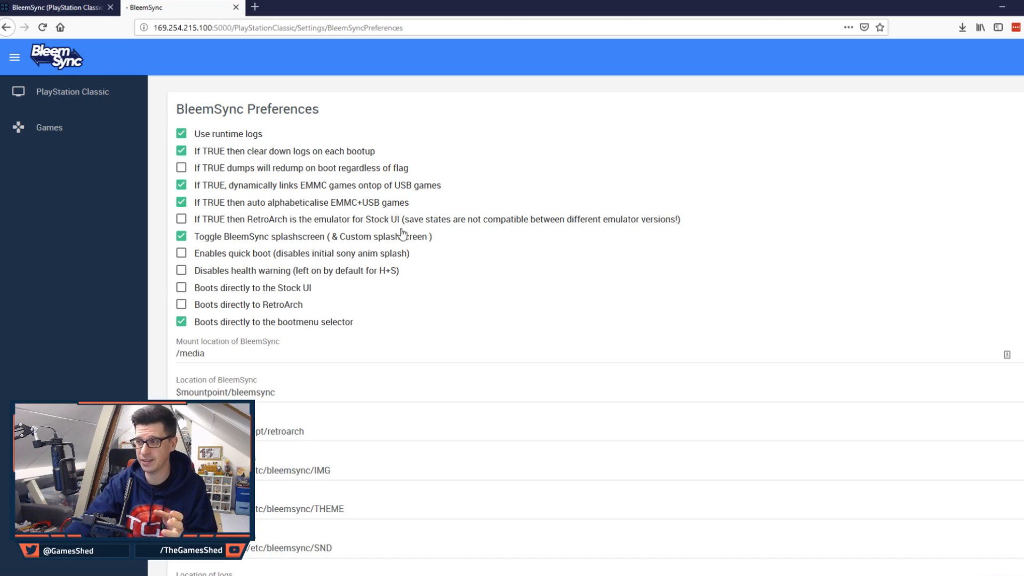
mouse_move(203, 219)
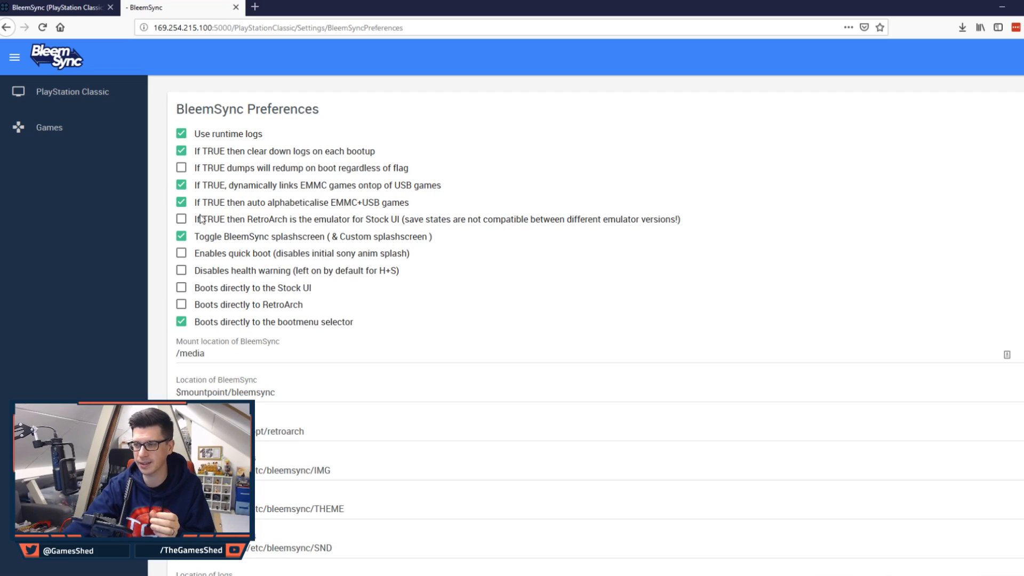
mouse_move(266, 218)
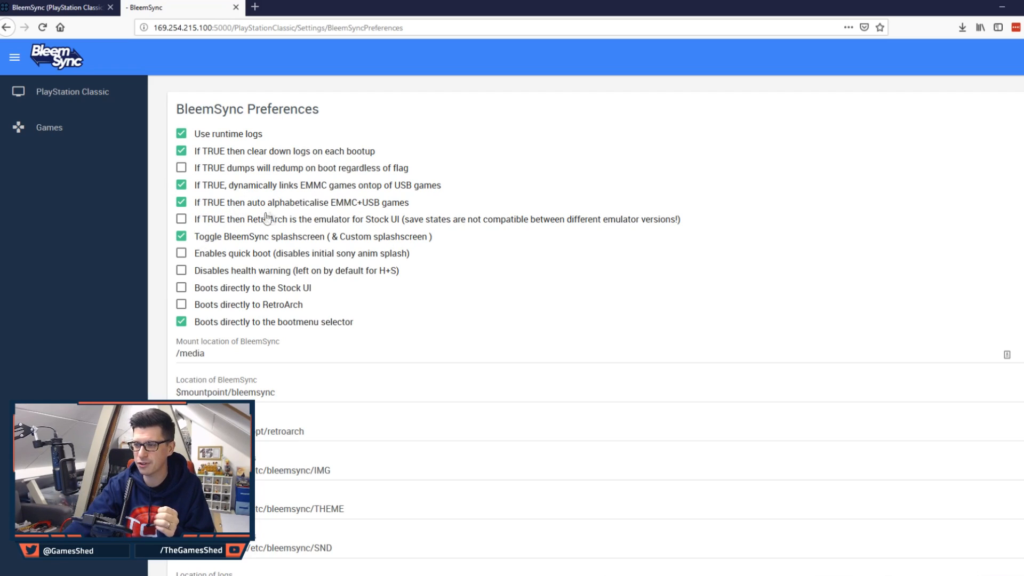
mouse_move(443, 224)
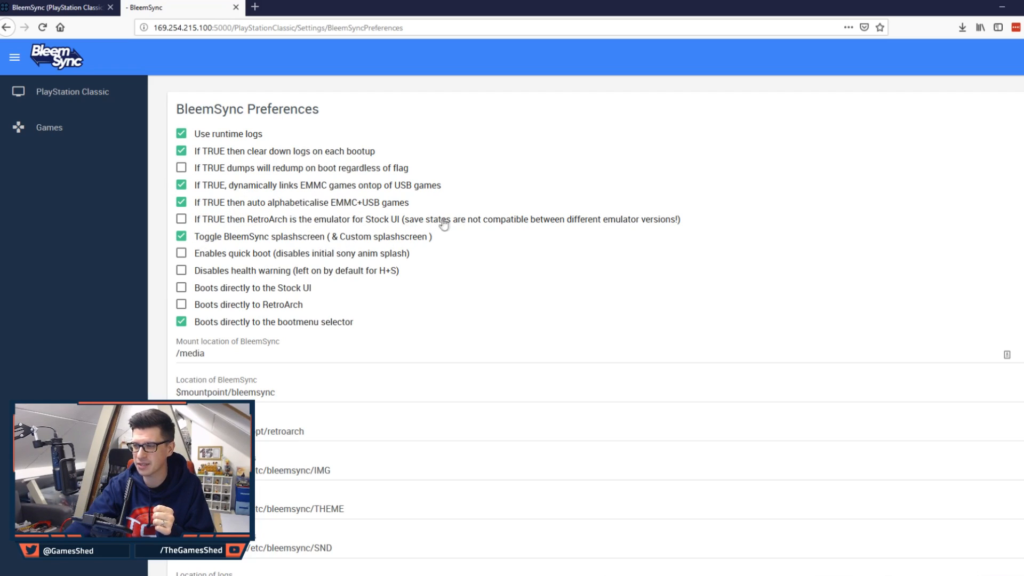
mouse_move(677, 225)
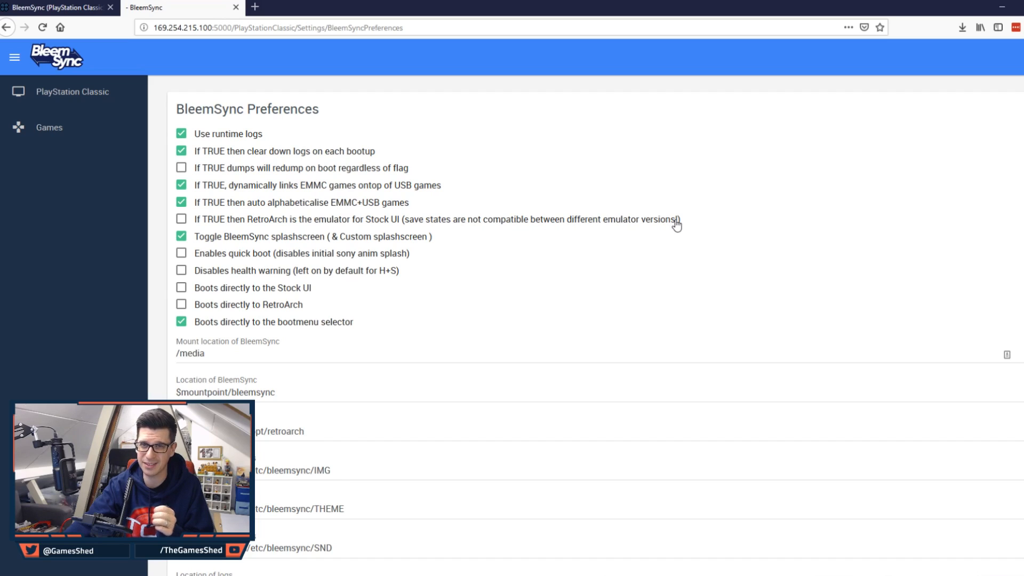
mouse_move(256, 222)
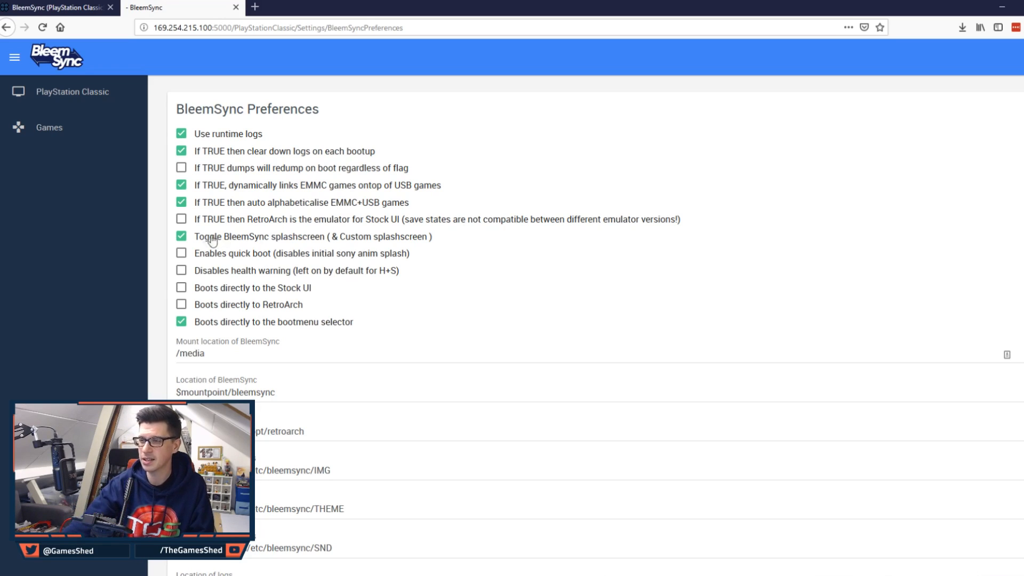
Step: Set RetroArch as the stock UI emulator, and tick quick boot and 'Disables health warning'
left_click(181, 219)
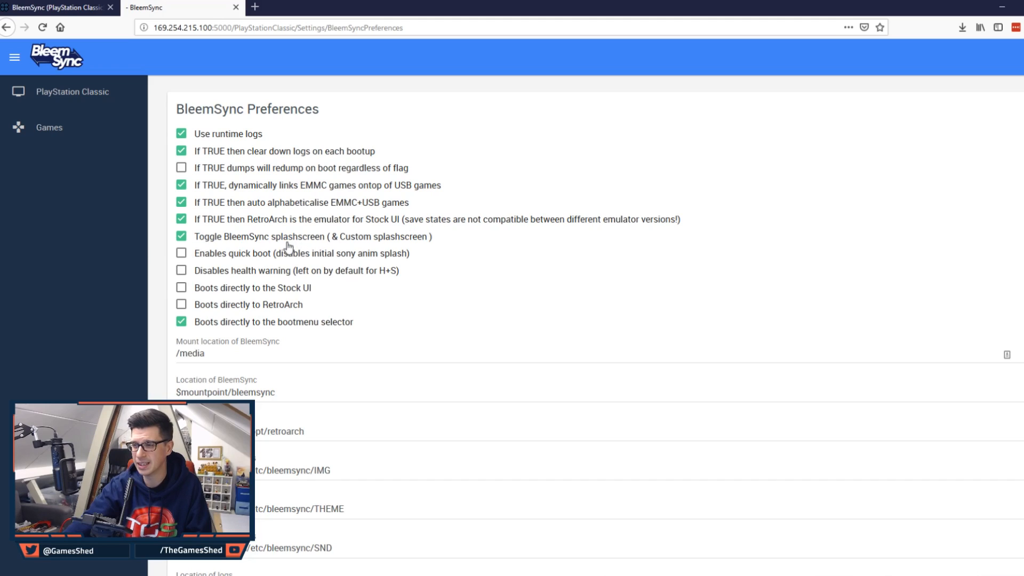
scroll("down", 3)
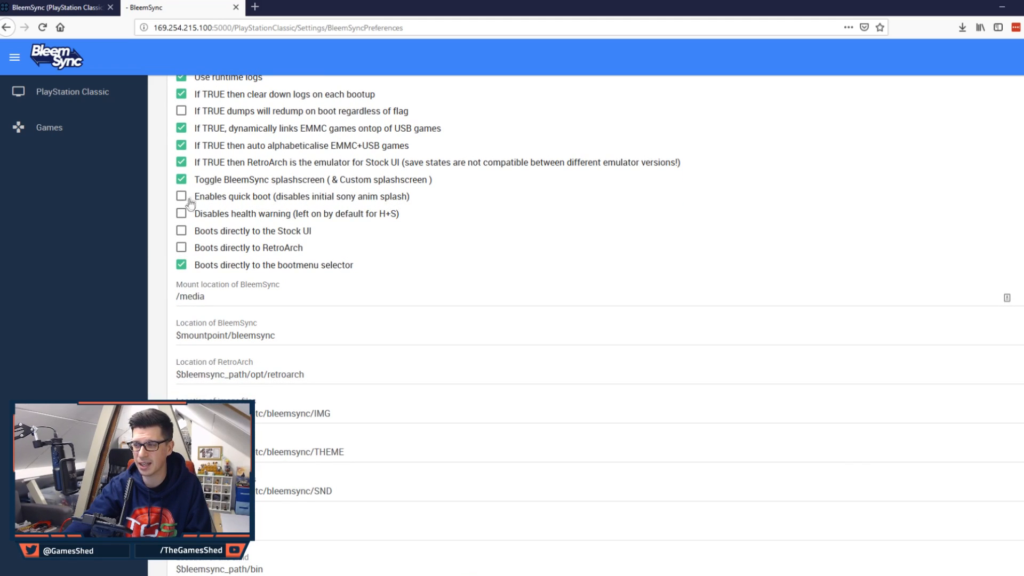
left_click(182, 196)
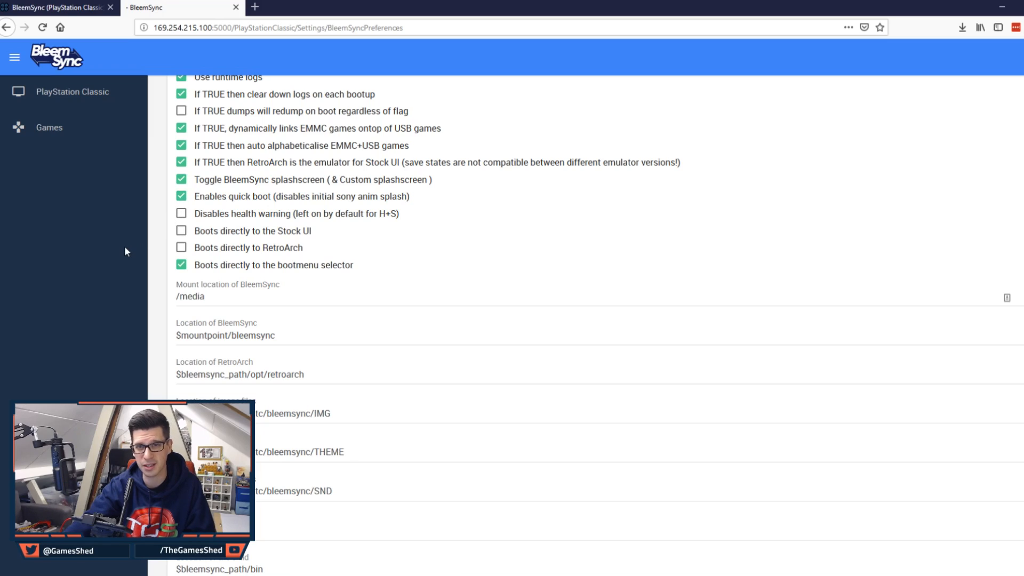
mouse_move(284, 192)
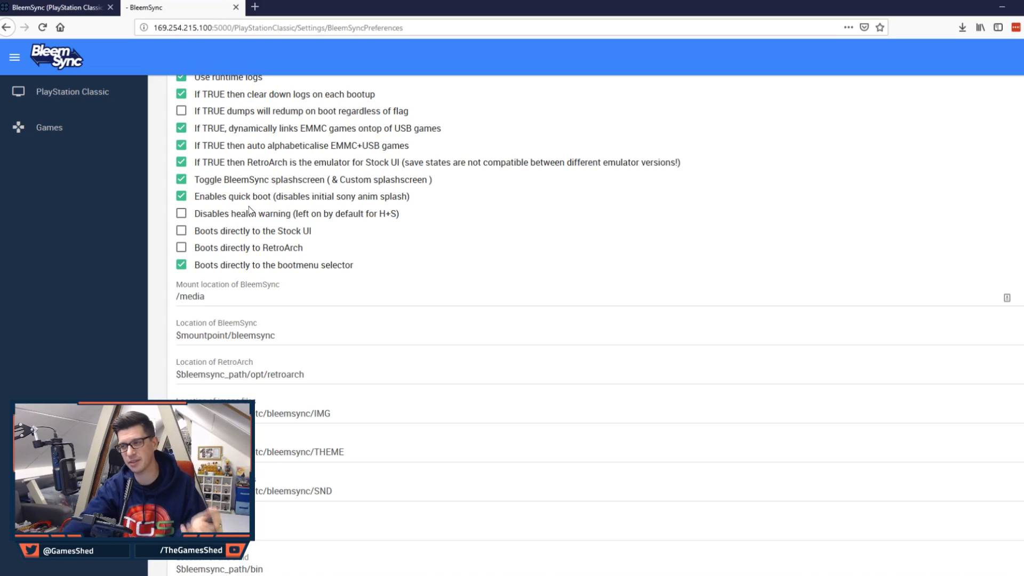
left_click(181, 213)
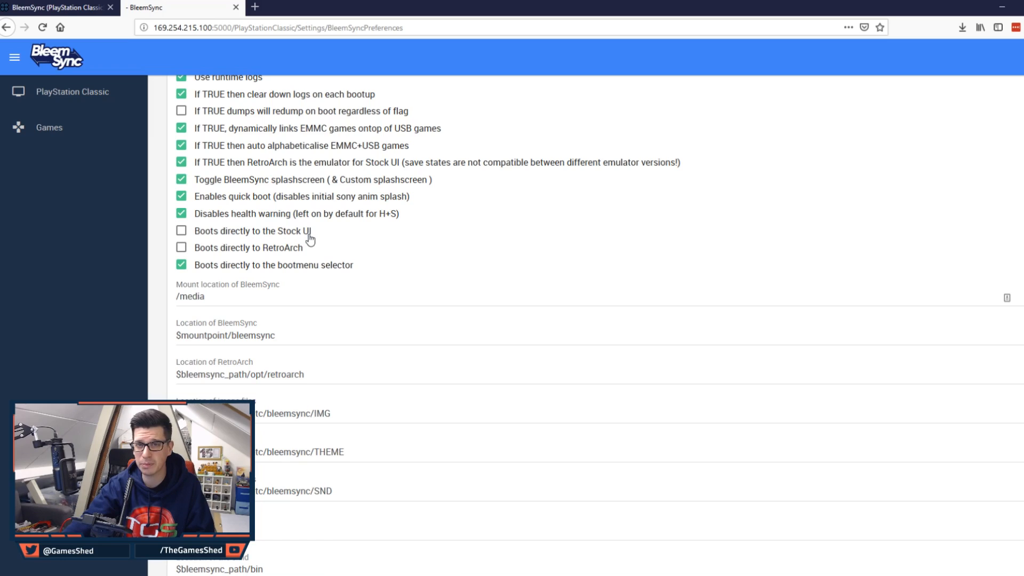
mouse_move(270, 235)
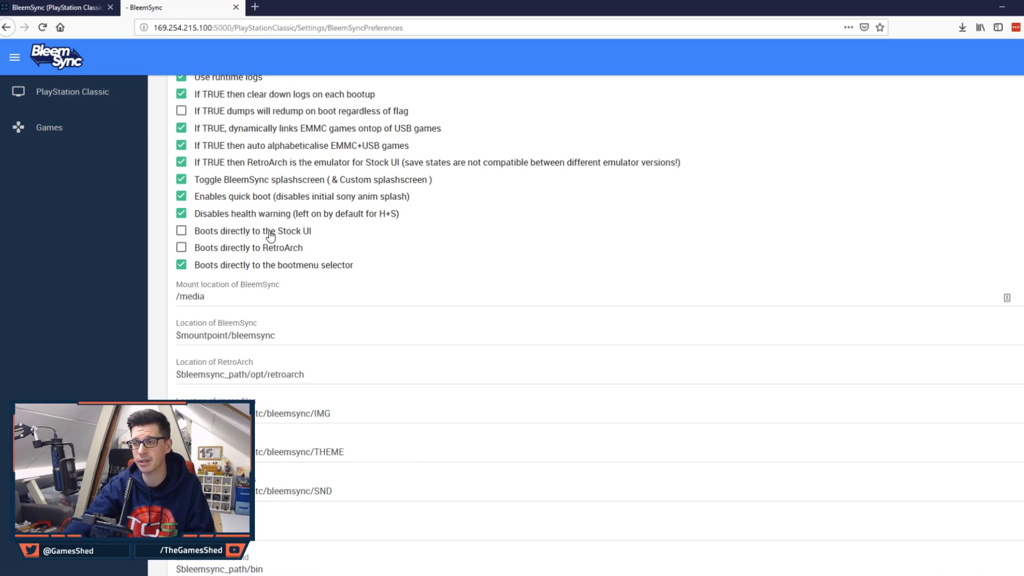
mouse_move(195, 261)
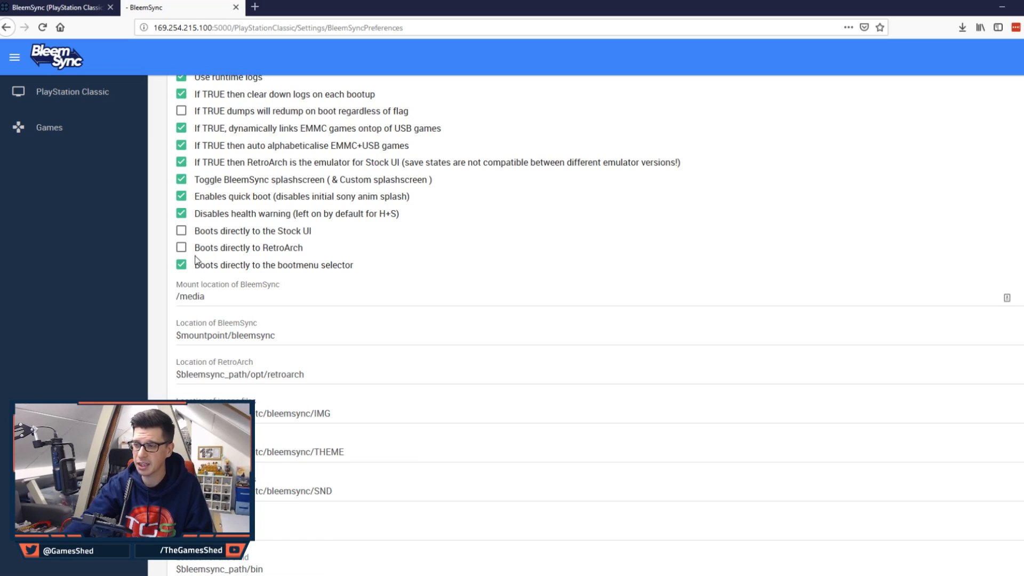
mouse_move(300, 251)
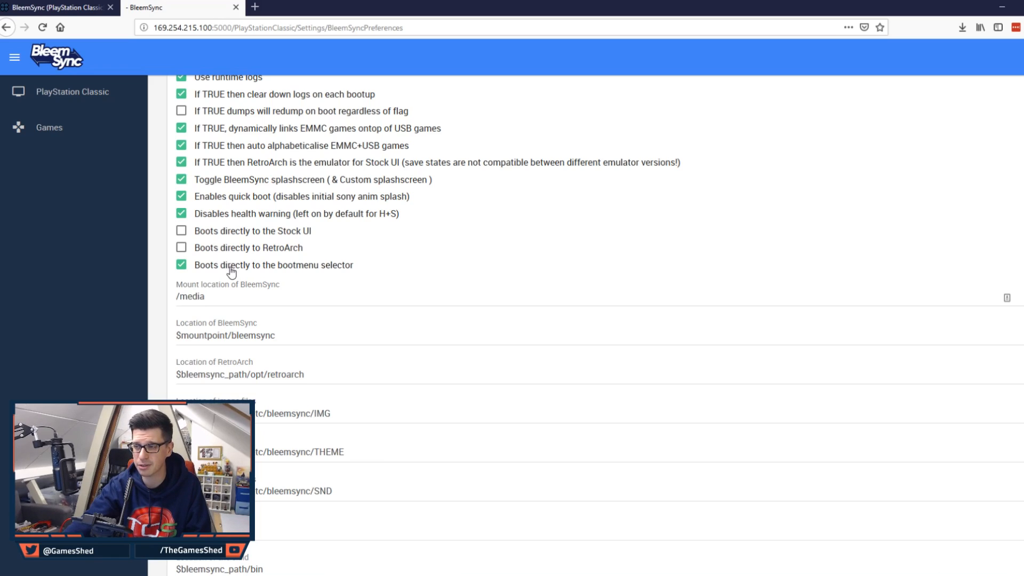
mouse_move(370, 270)
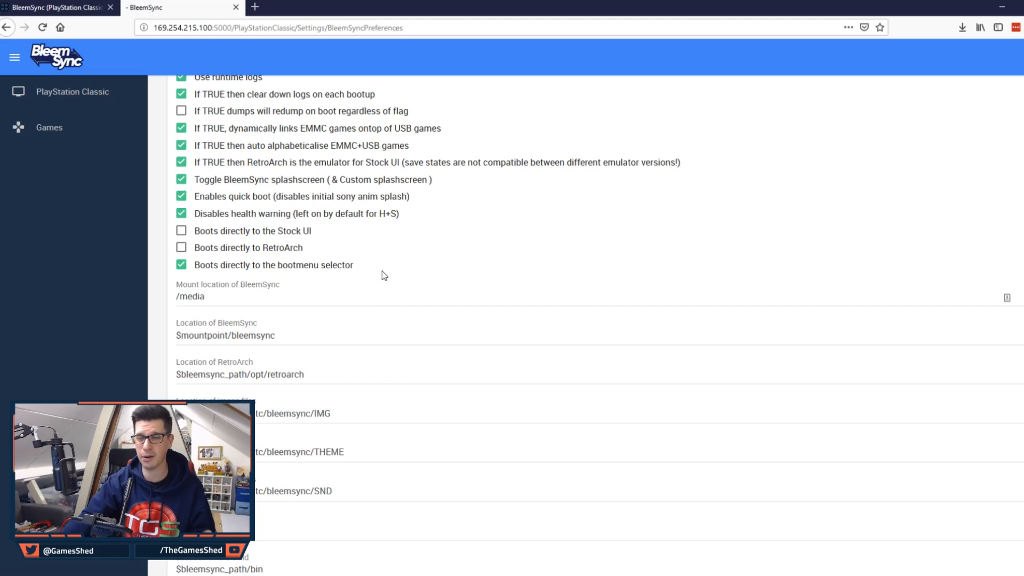
scroll("down", 3)
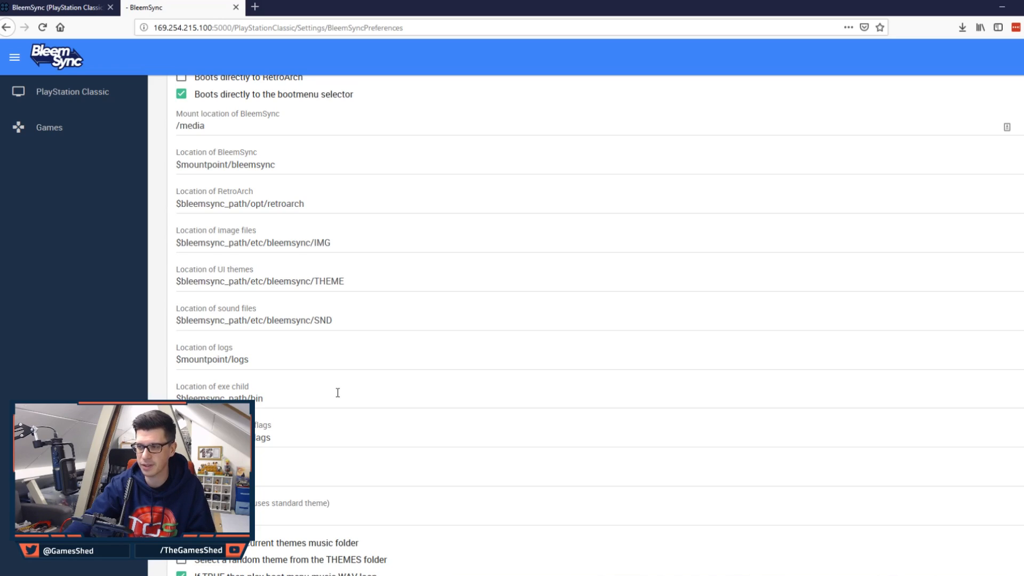
mouse_move(340, 244)
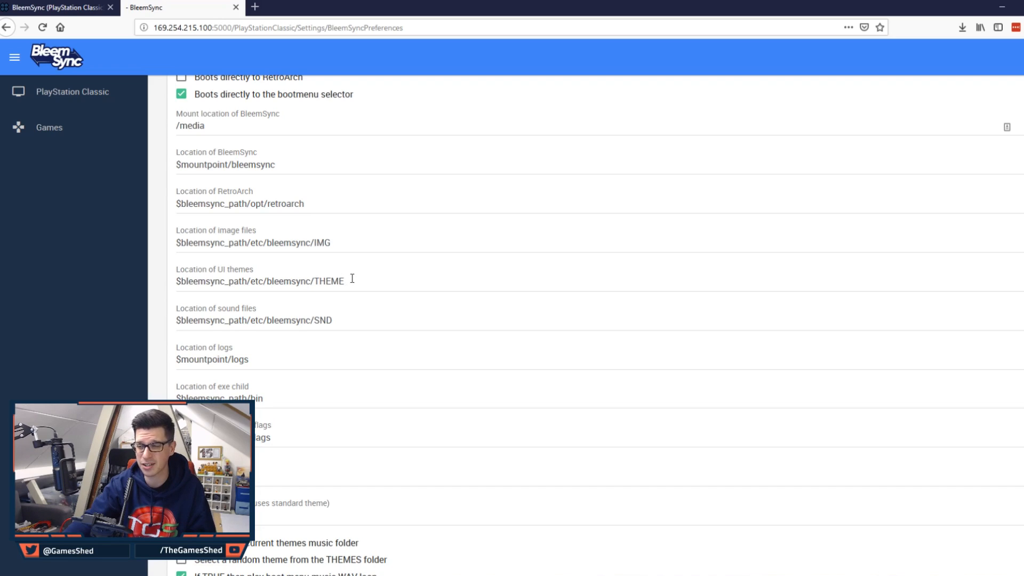
scroll("down", 3)
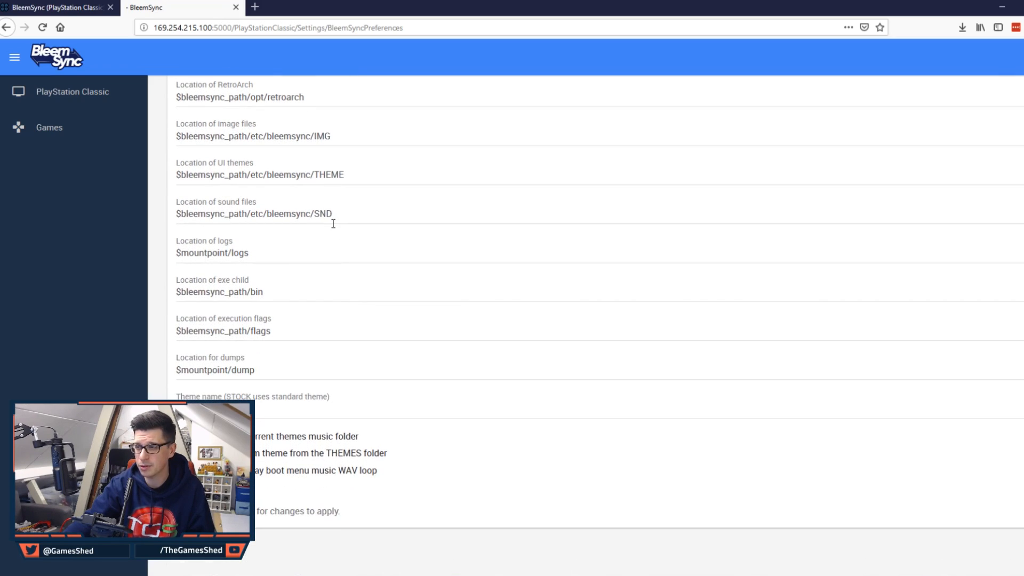
triple_click(254, 214)
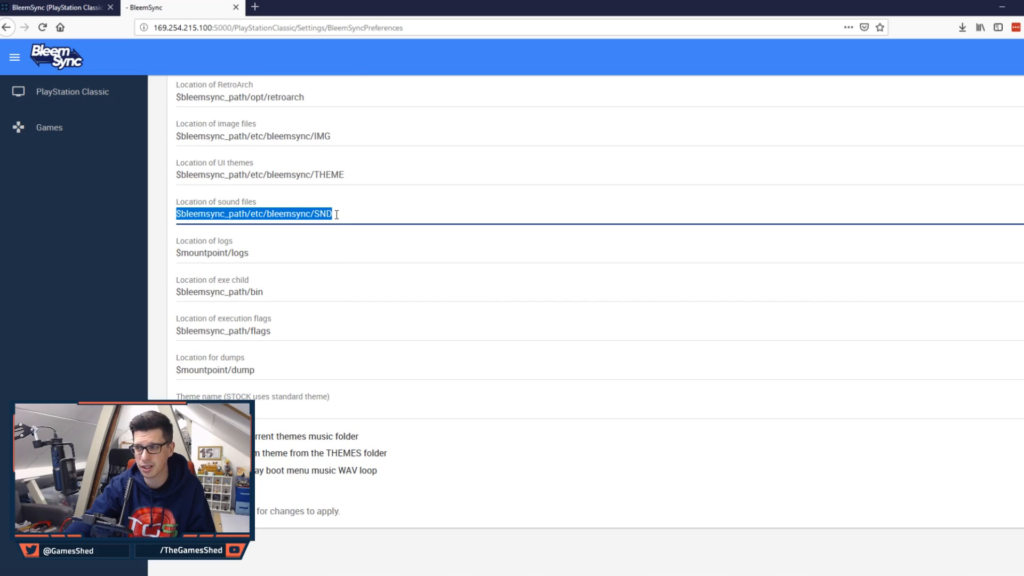
left_click(369, 275)
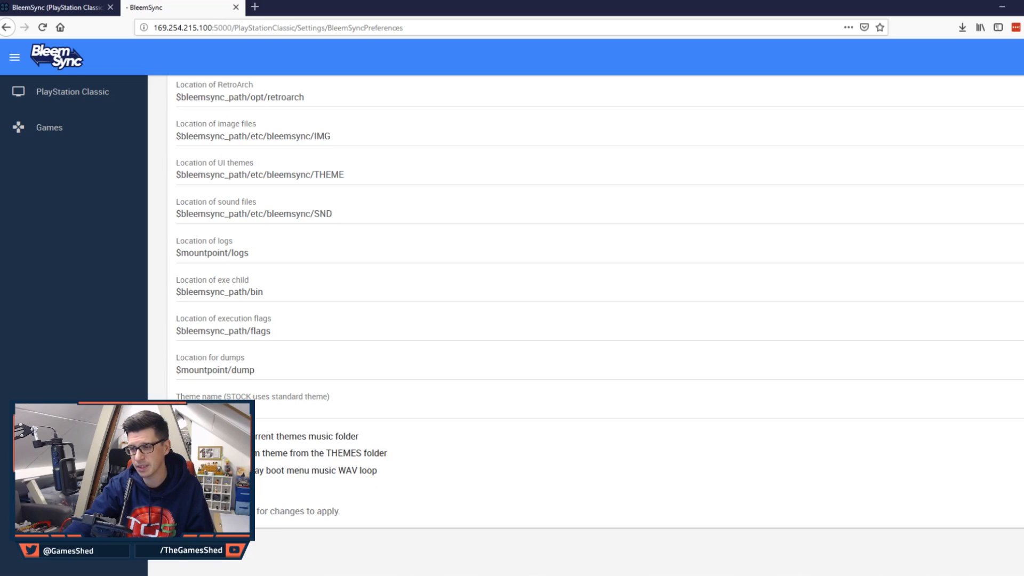
left_click(42, 27)
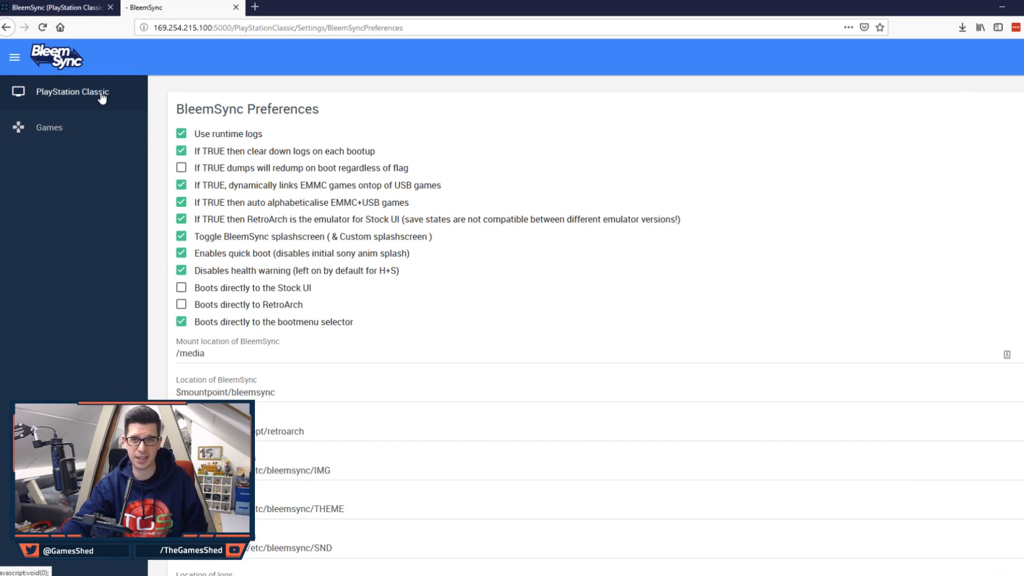
mouse_move(49, 127)
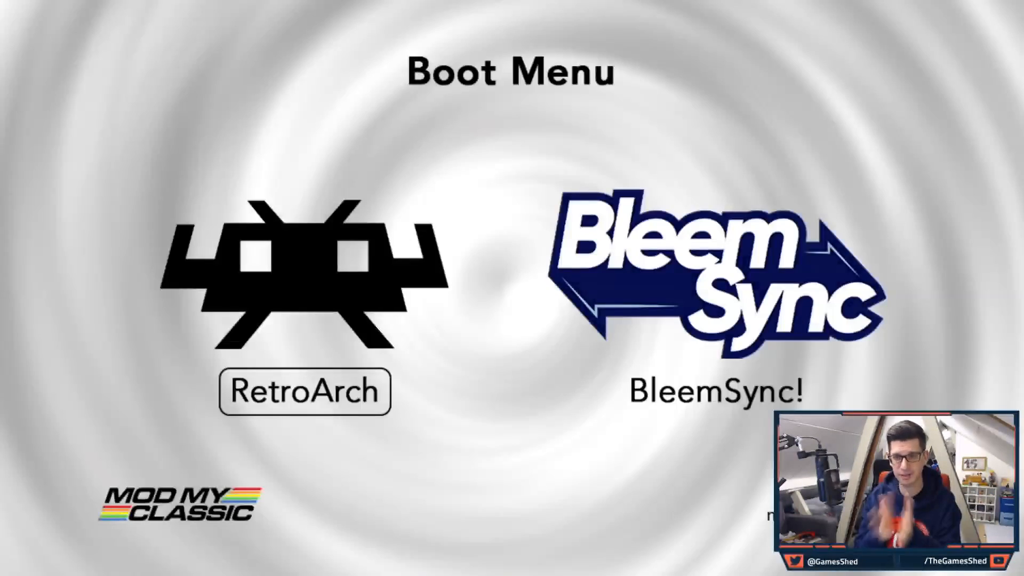
Step: Choose BleemSync! from the console's Boot Menu
left_click(718, 281)
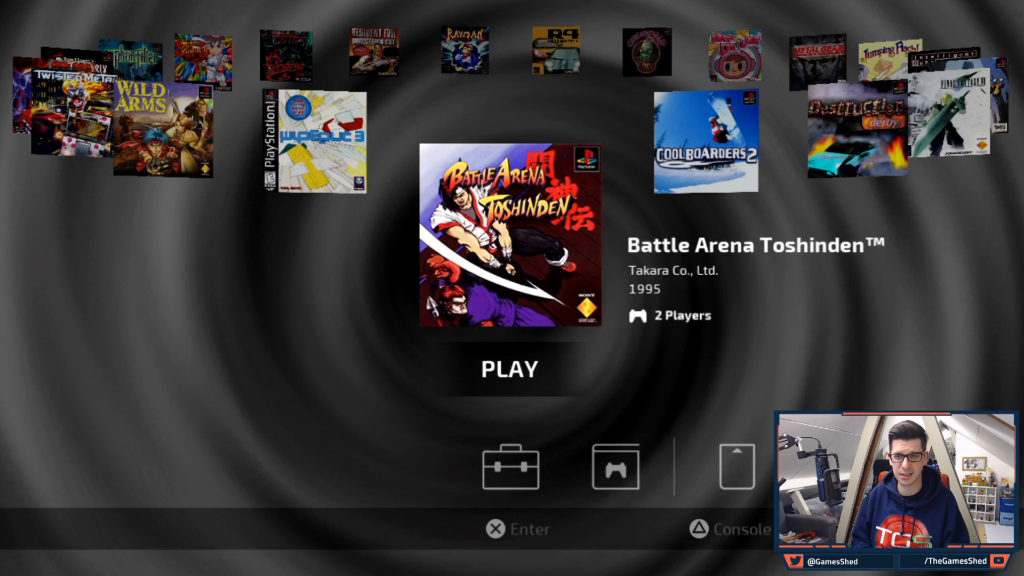
Step: Scroll the game carousel right and back left to reach Wipeout 3
scroll("right", 3)
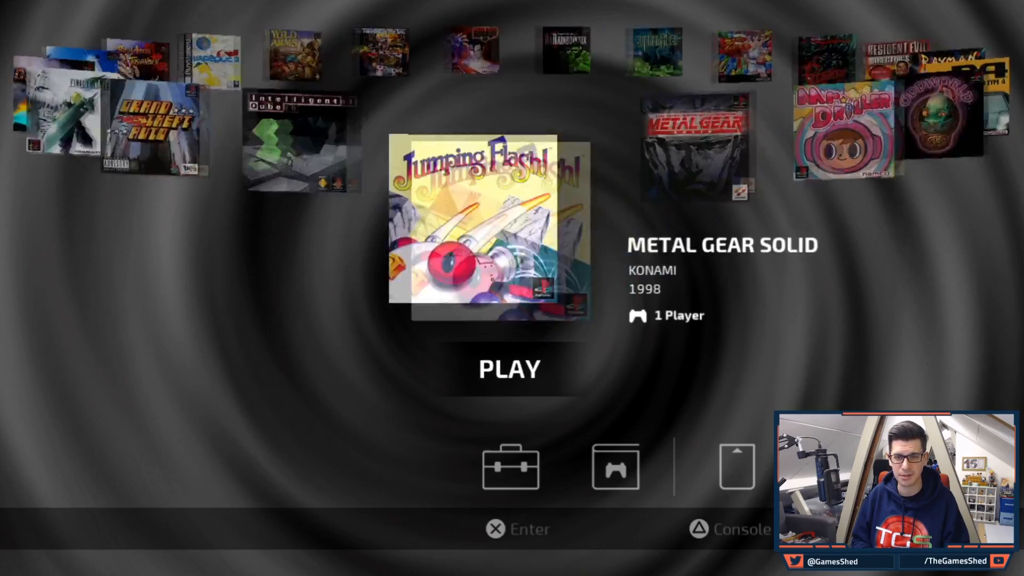
scroll("left", 3)
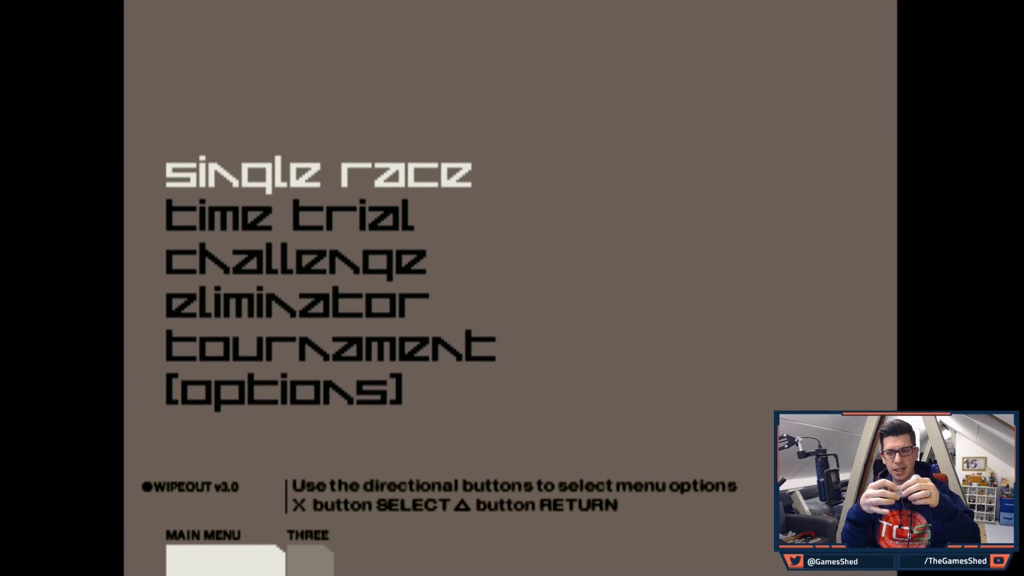
Step: Bring up RetroArch's Quick Menu over Wipeout 3 and scroll through its entries
key("F1")
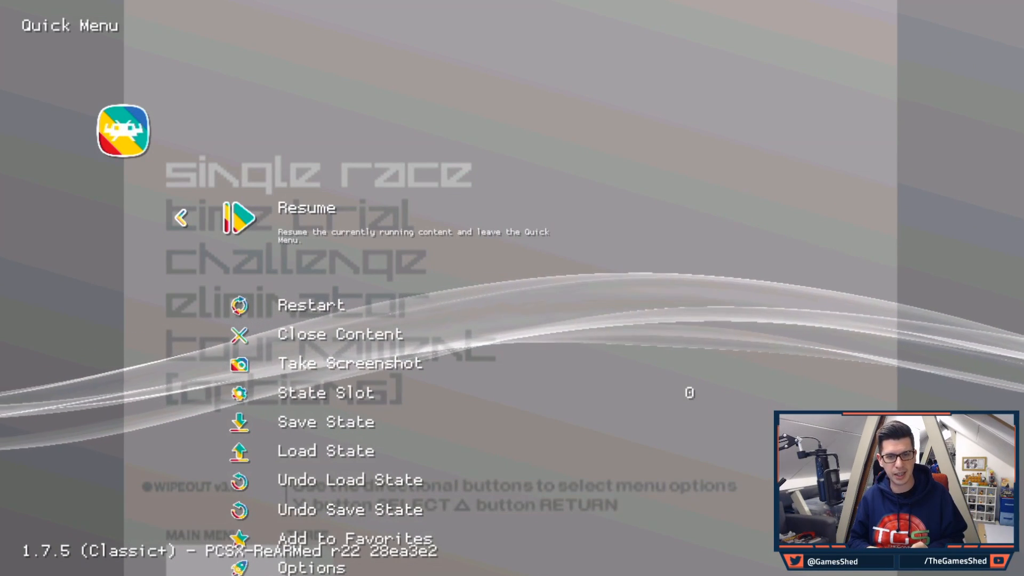
scroll("down", 3)
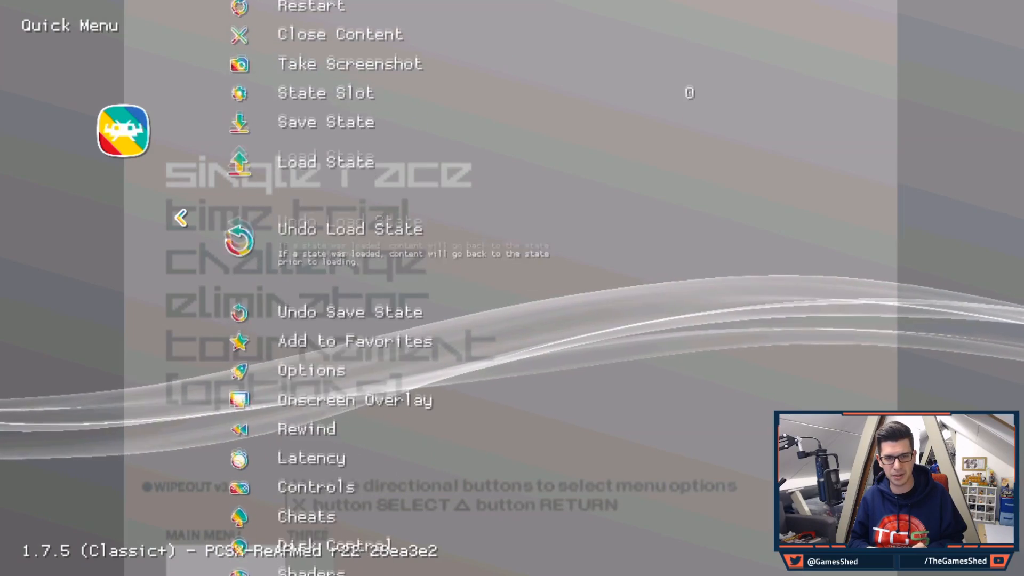
scroll("down", 3)
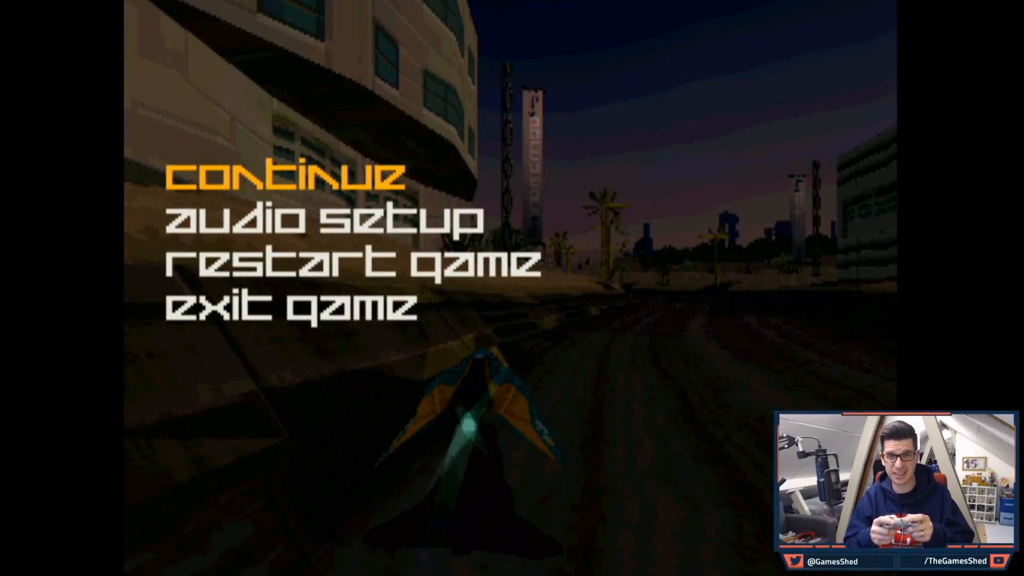
Step: Close Wipeout 3 from RetroArch's Quick Menu and bring up its resume-point prompt
key("F1")
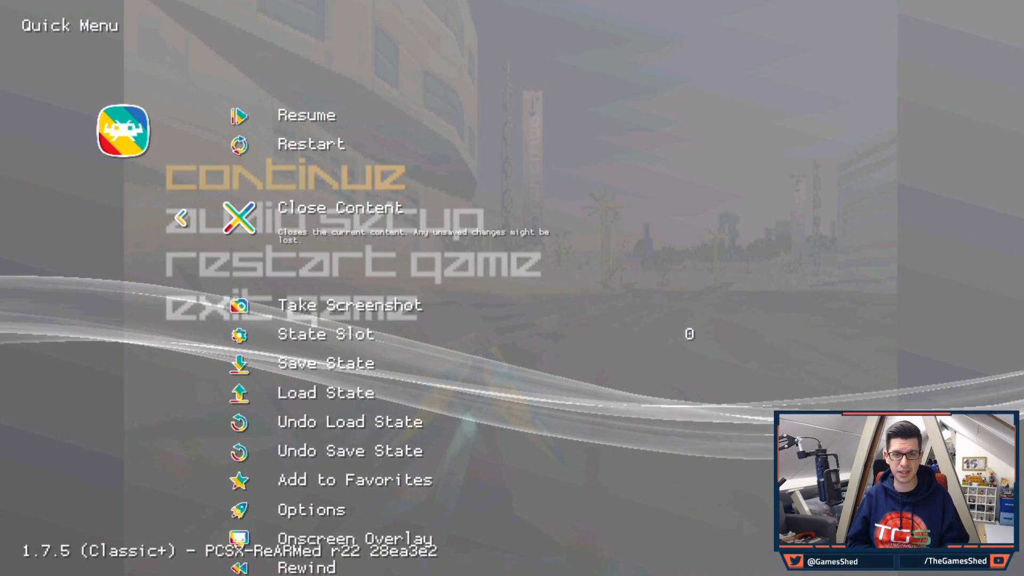
left_click(340, 208)
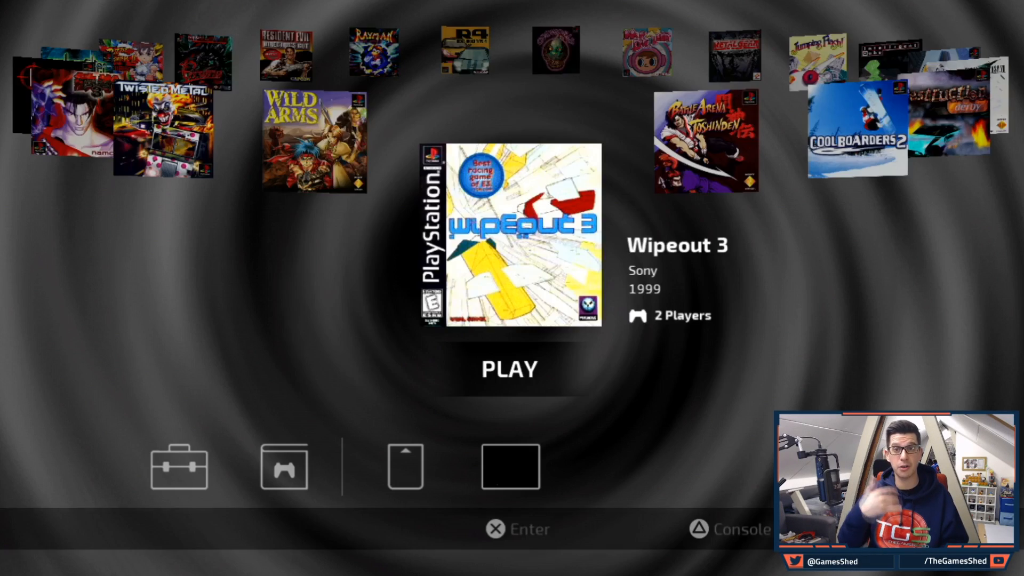
left_click(509, 369)
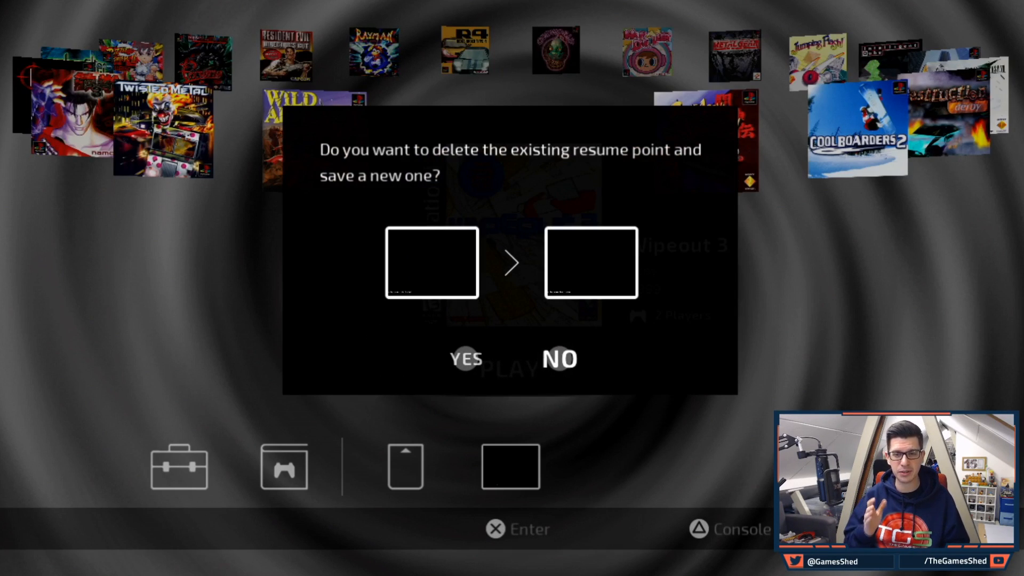